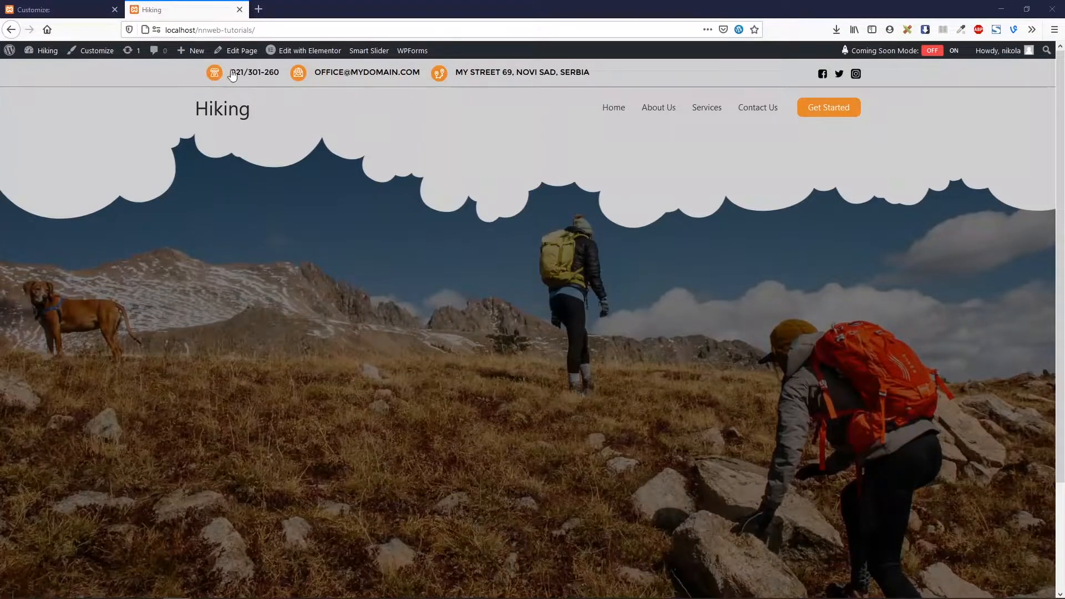
pyautogui.moveTo(635, 71)
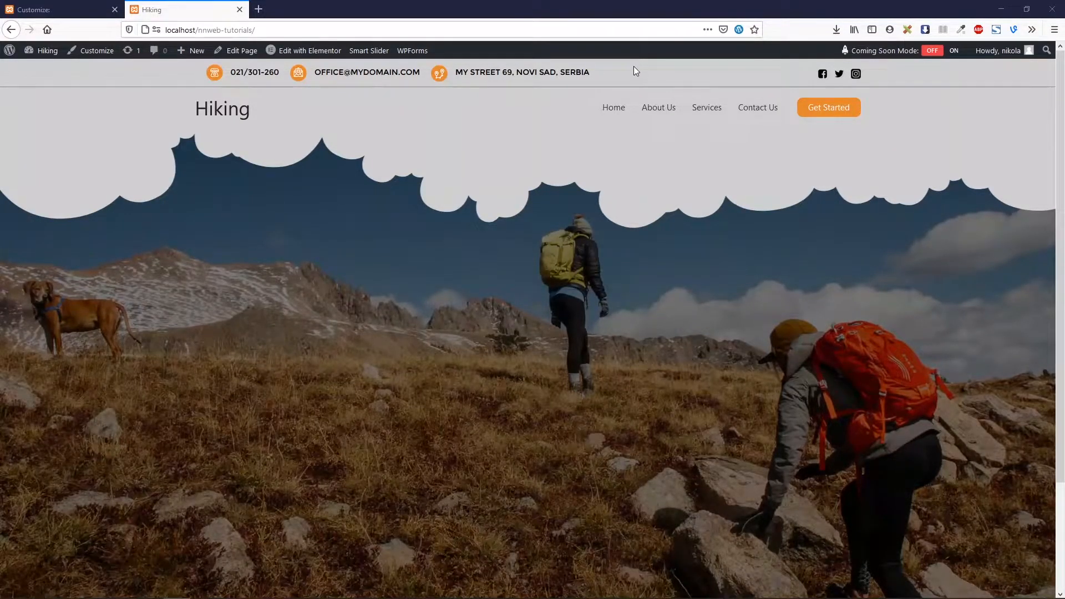
pyautogui.moveTo(569, 113)
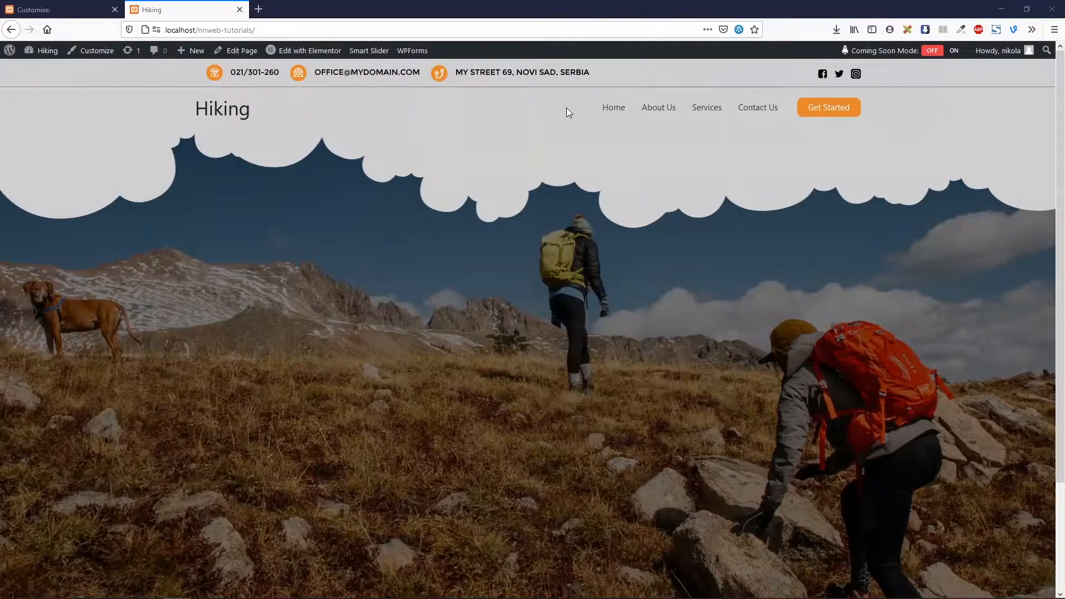
pyautogui.moveTo(809, 85)
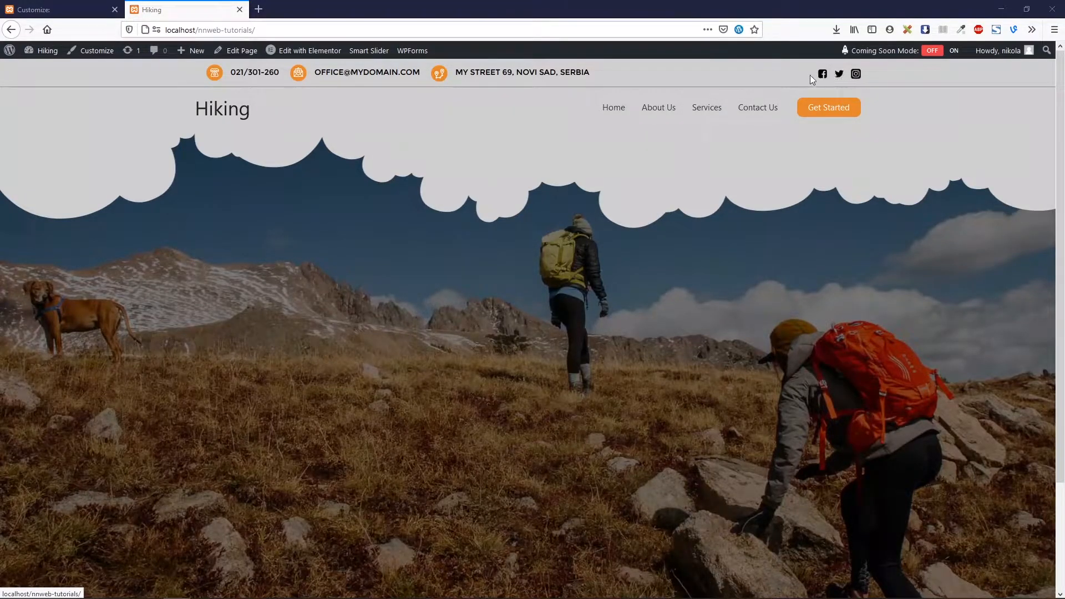
pyautogui.moveTo(284, 111)
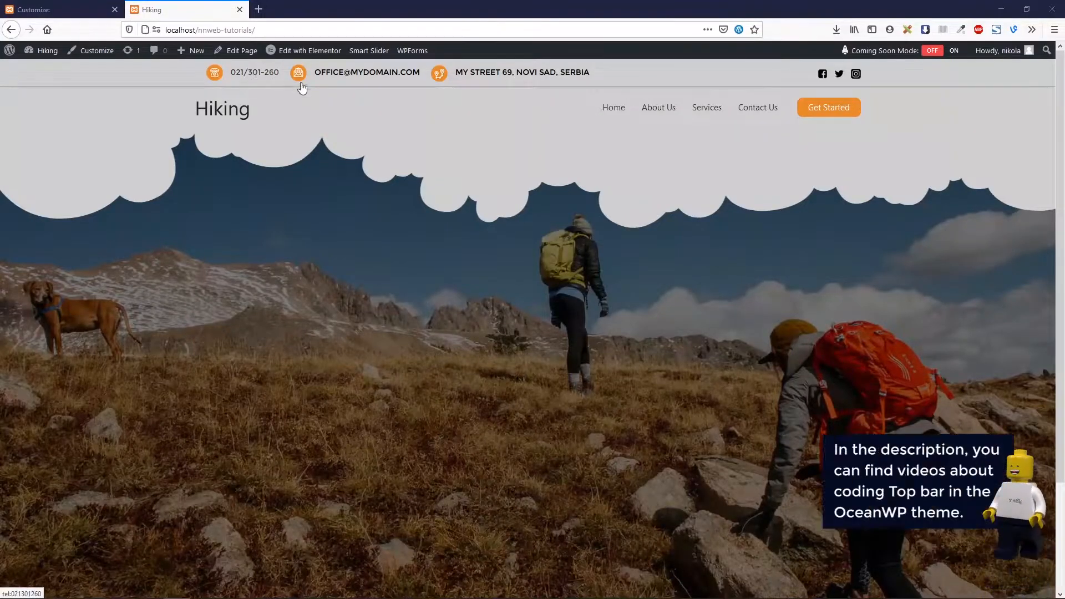
pyautogui.moveTo(472, 76)
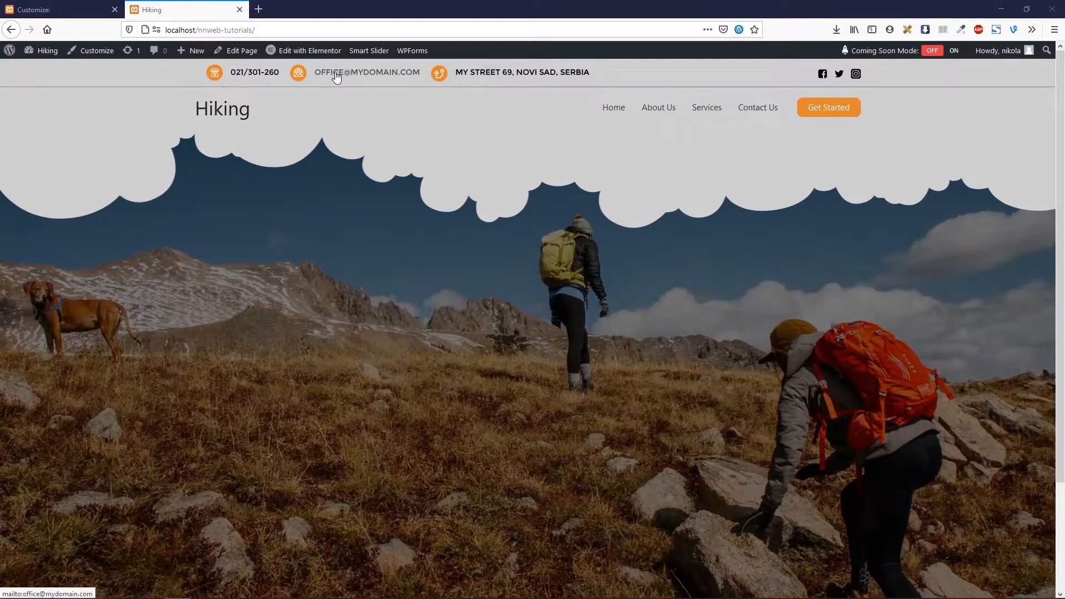
pyautogui.moveTo(309, 93)
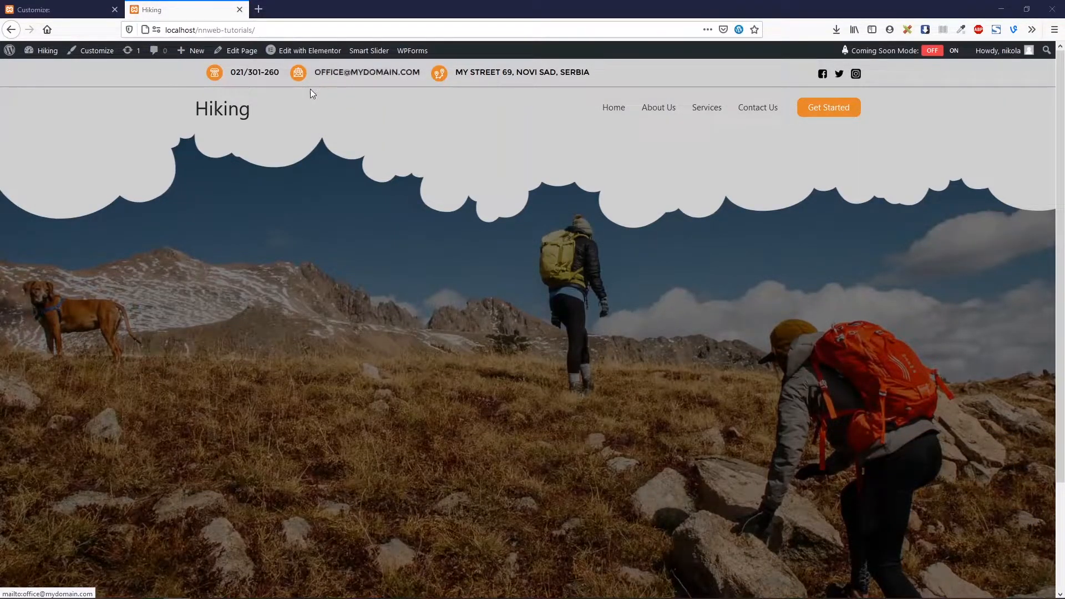
pyautogui.moveTo(249, 74)
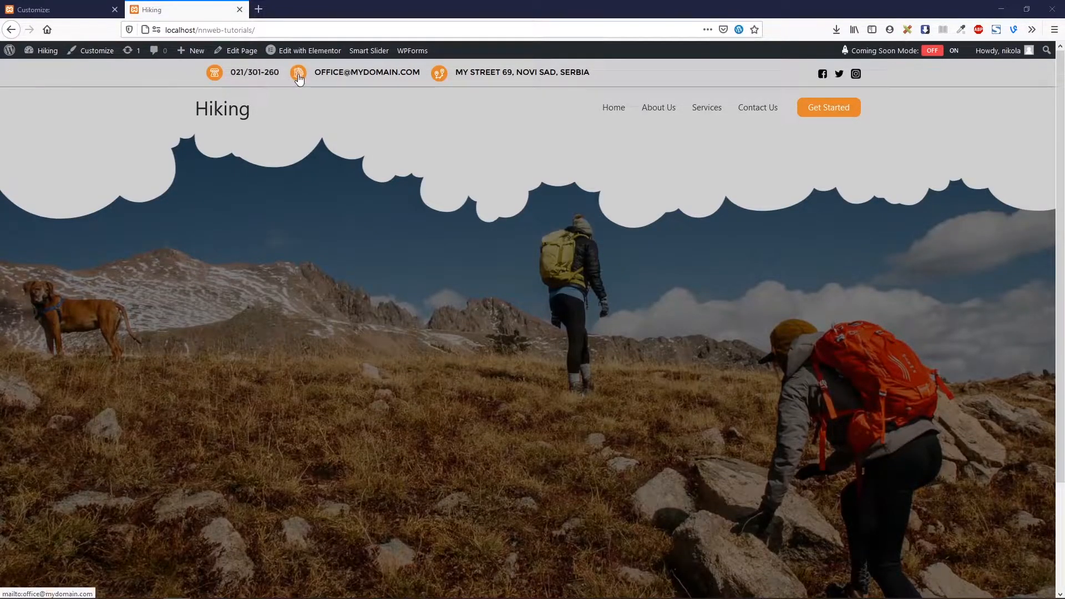
pyautogui.moveTo(215, 72)
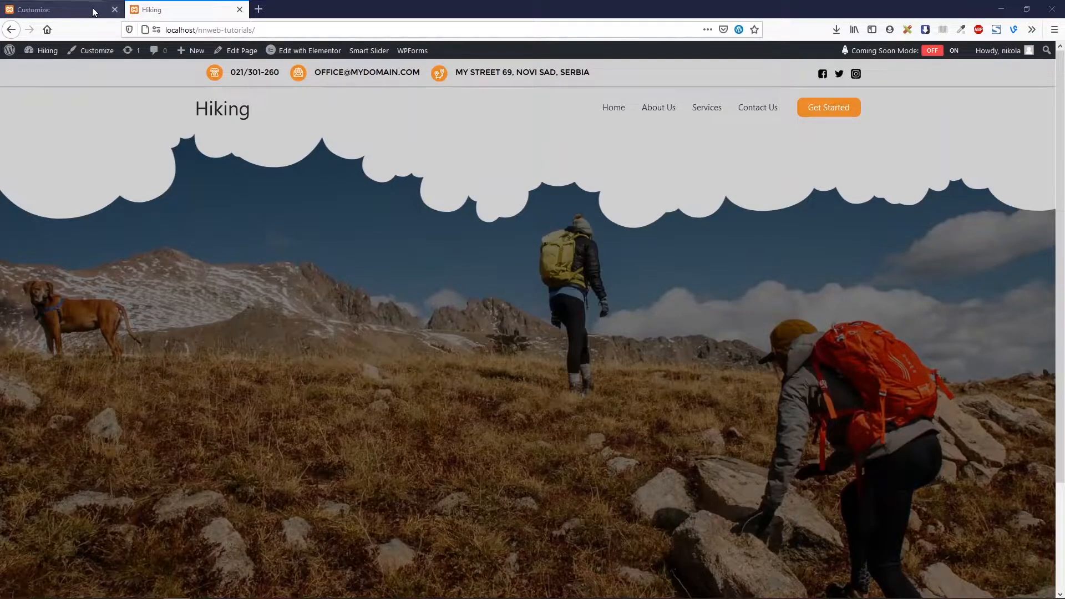
# Step: Add Widget 1 to the header's top row in the Astra Header Builder
pyautogui.click(96, 50)
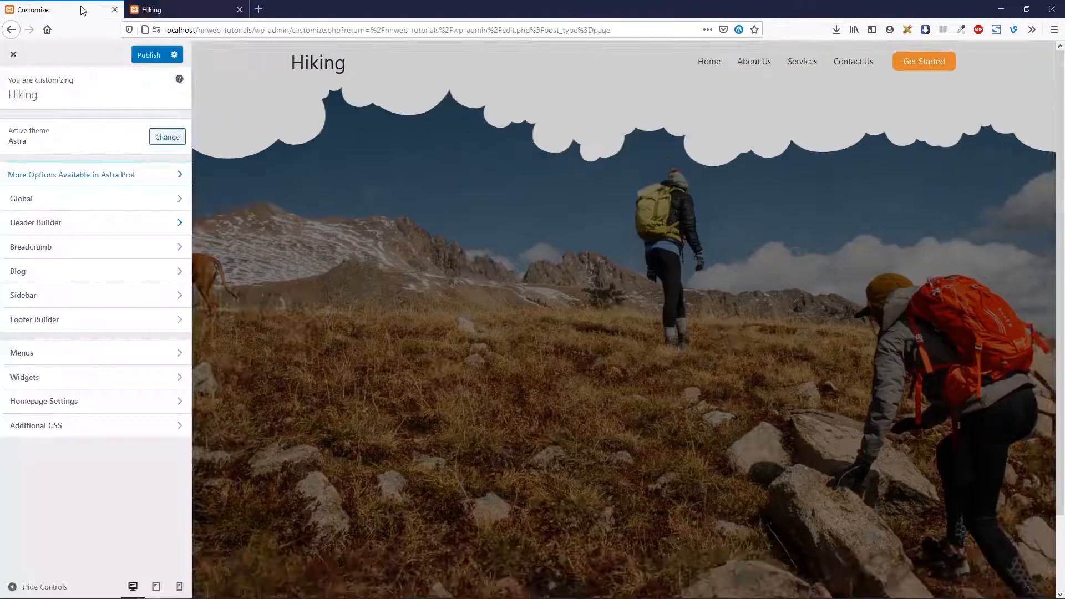
pyautogui.moveTo(88, 248)
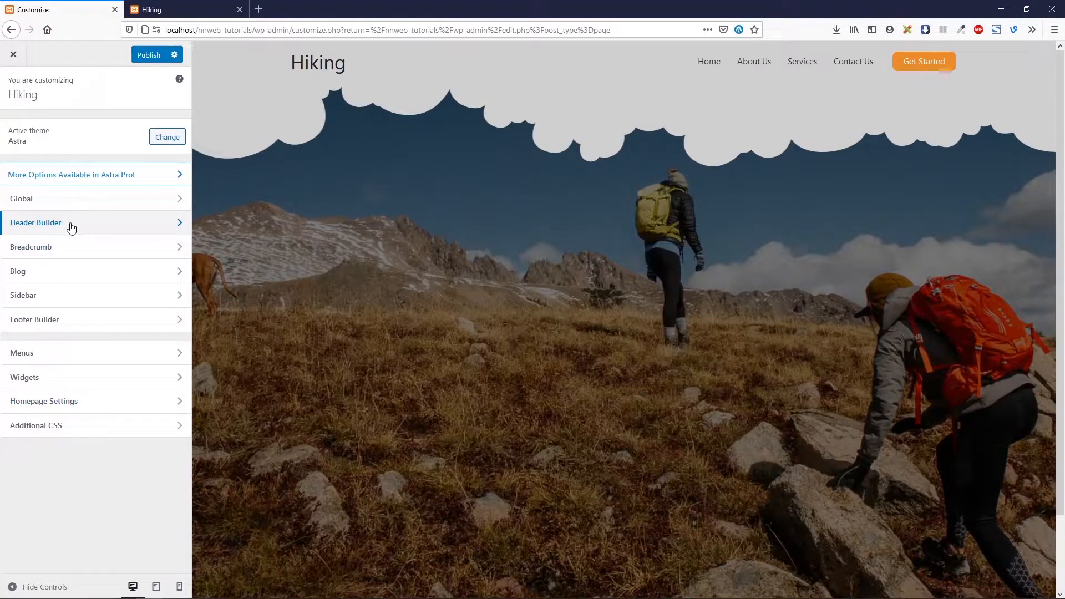
pyautogui.click(35, 221)
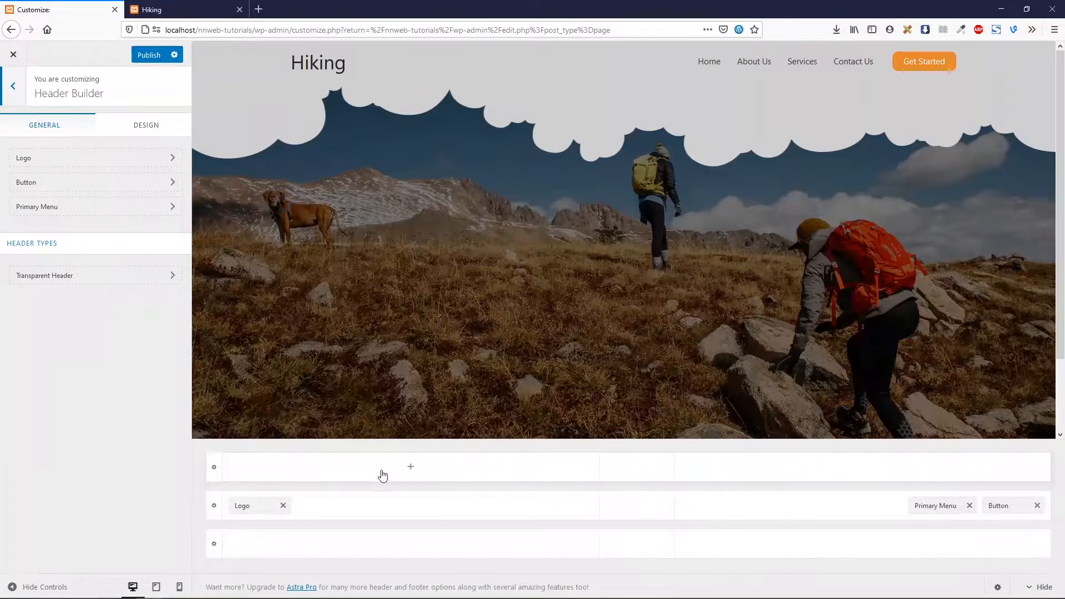
pyautogui.click(410, 467)
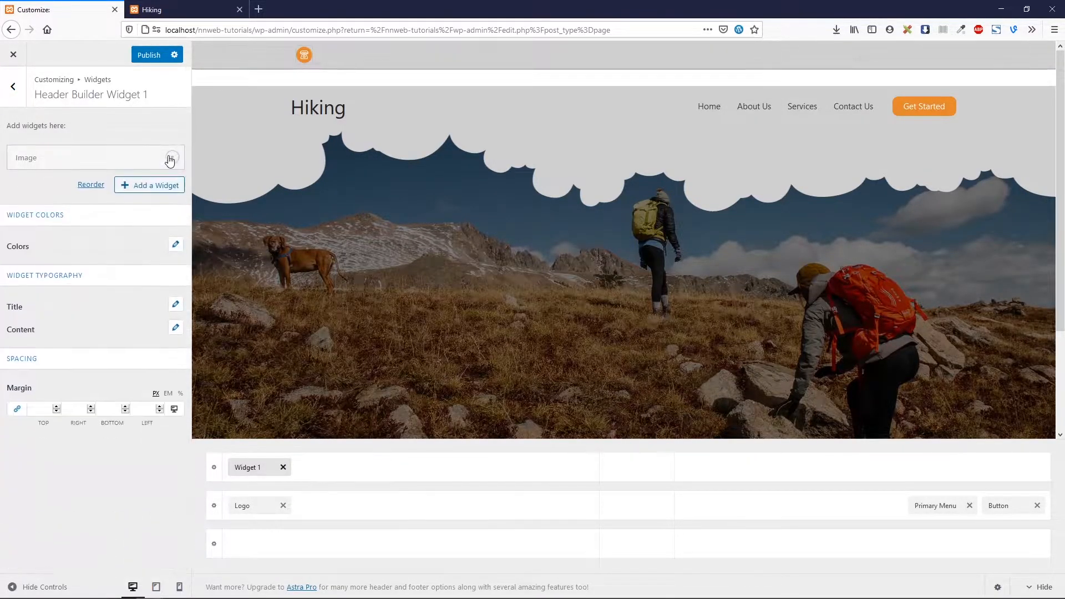
# Step: Remove Widget 1's Image widget and add a Custom HTML widget in its place
pyautogui.click(163, 157)
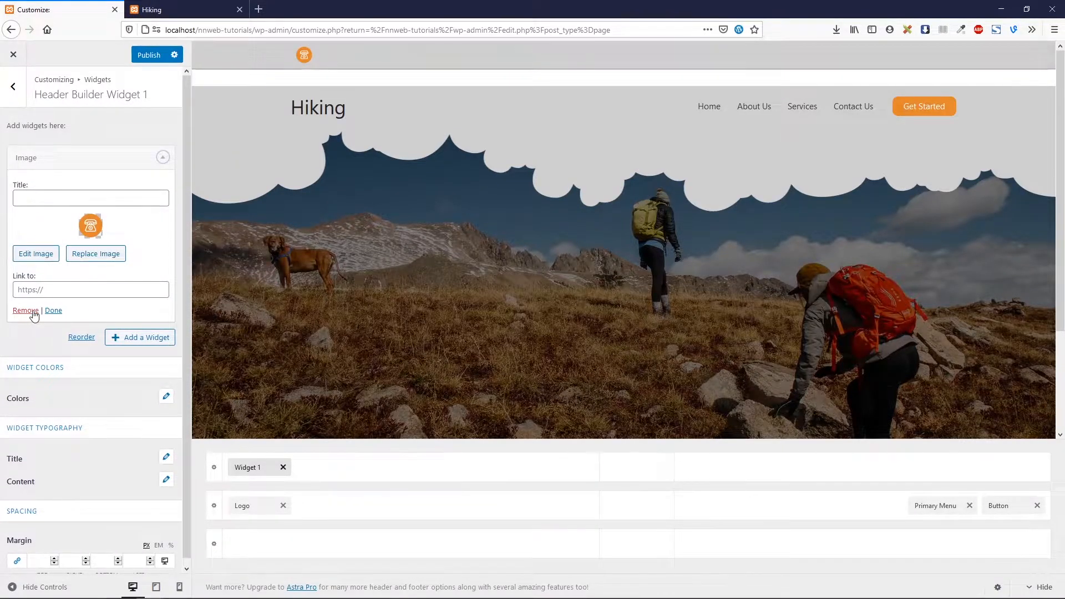
pyautogui.click(54, 311)
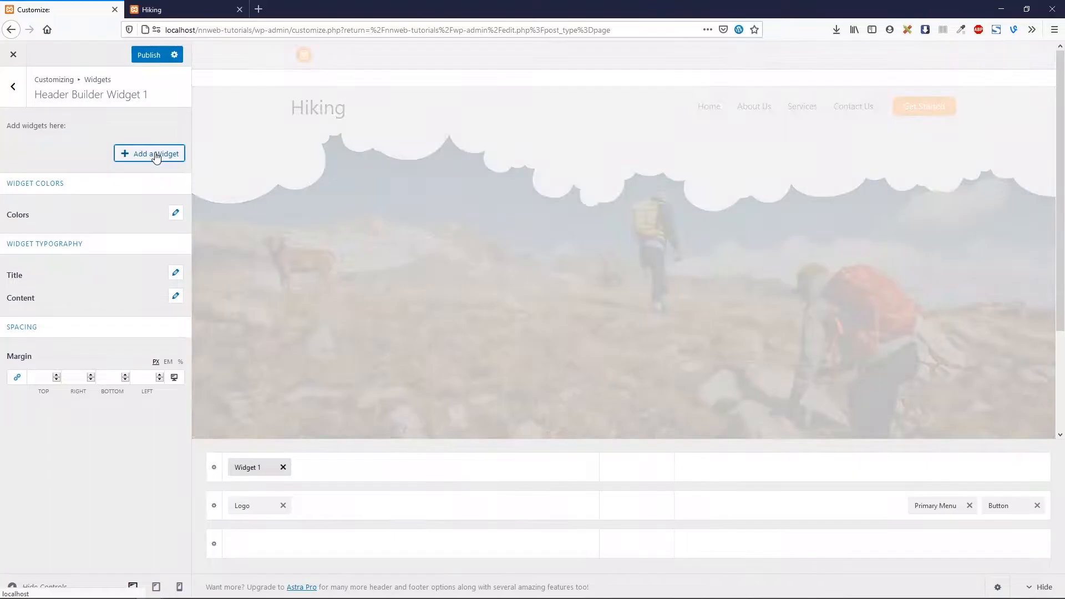
pyautogui.click(148, 153)
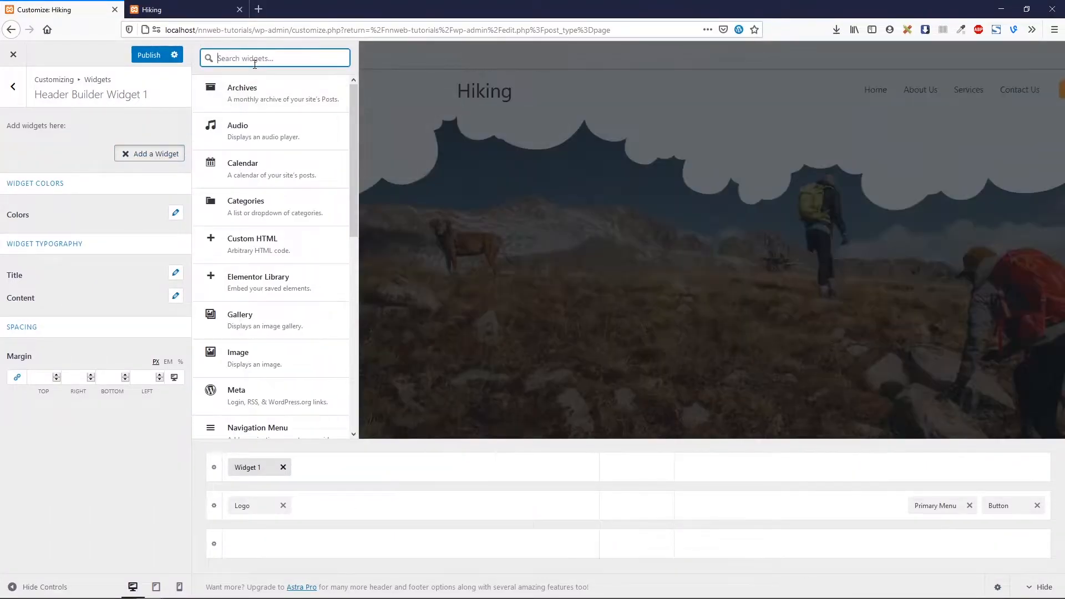
pyautogui.write('htm')
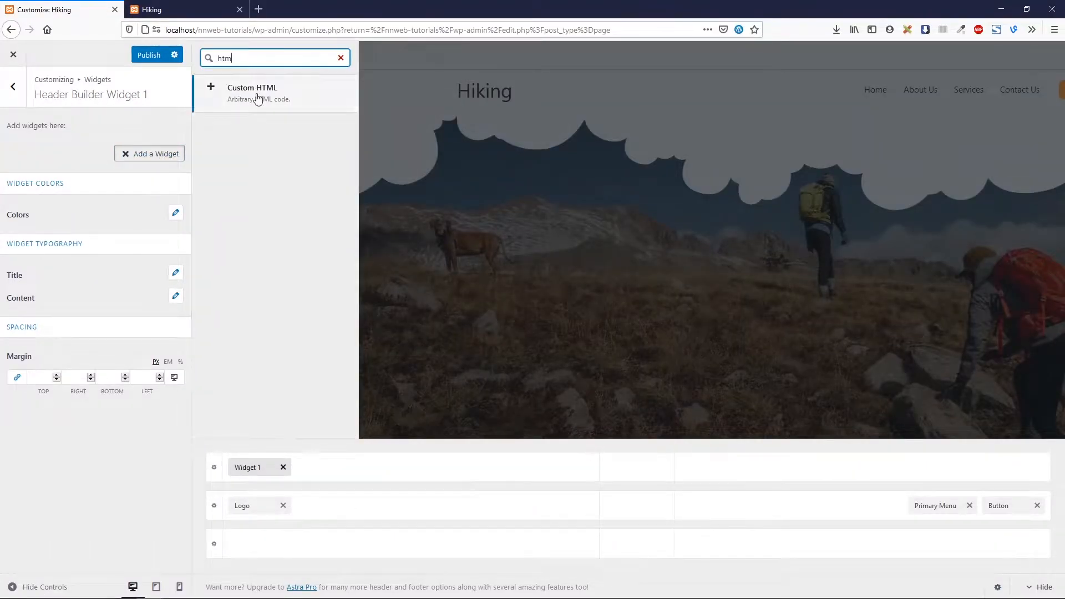
pyautogui.click(252, 93)
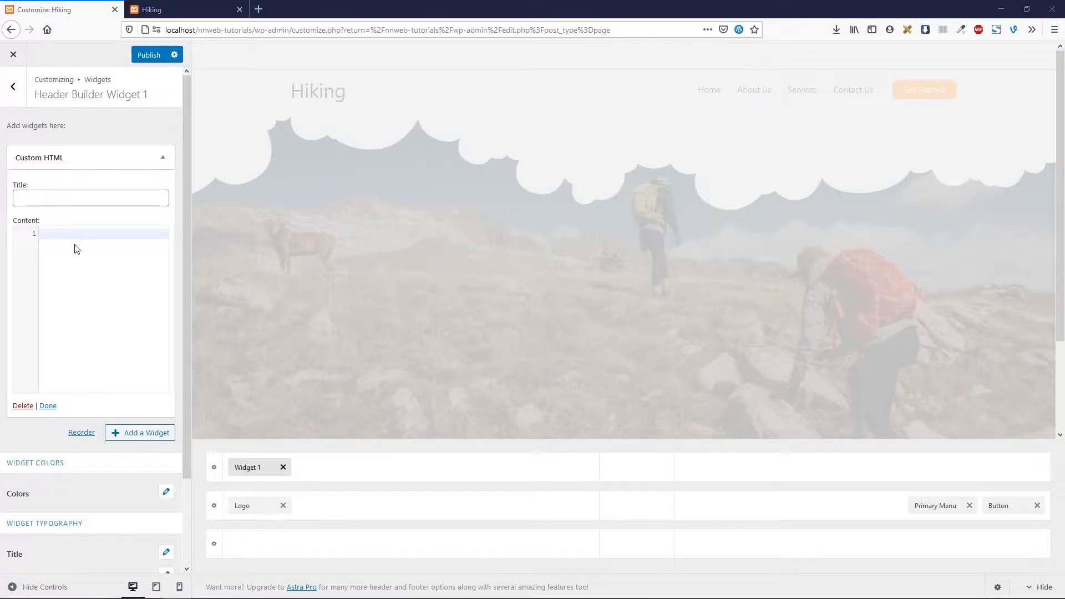
# Step: Review the custom-top-bar markup in index.html, with tel:, mailto: links and icon images
pyautogui.click(102, 235)
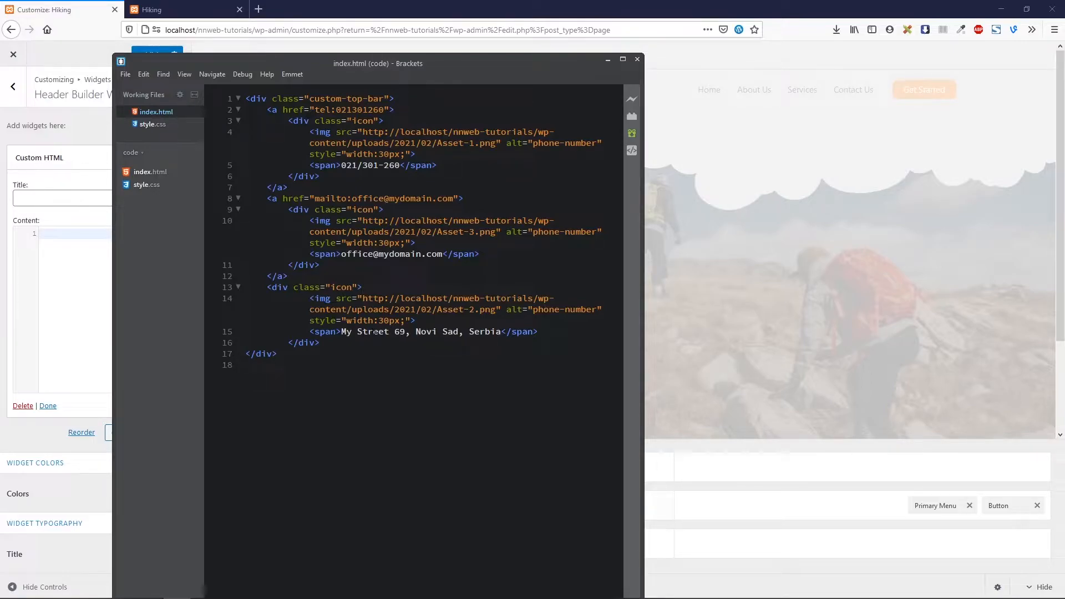
pyautogui.click(248, 365)
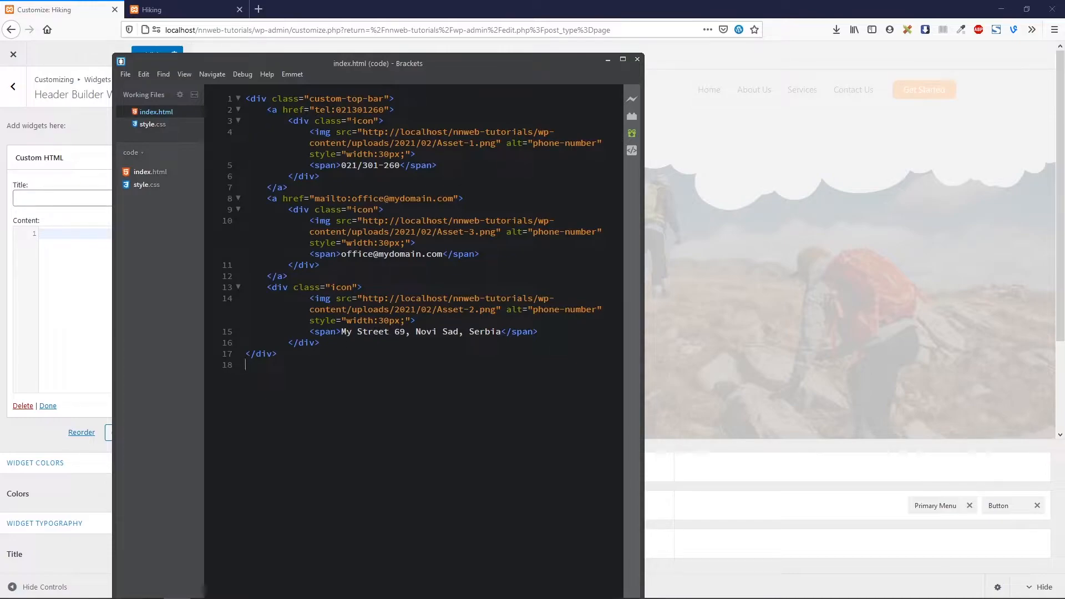
pyautogui.press('ctrl+a')
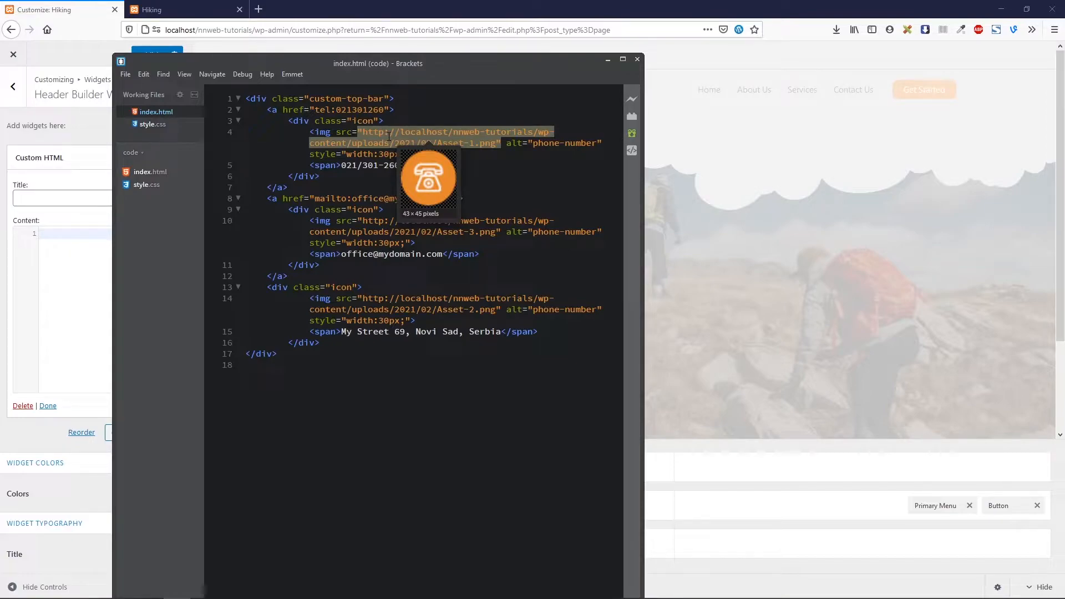
pyautogui.click(258, 366)
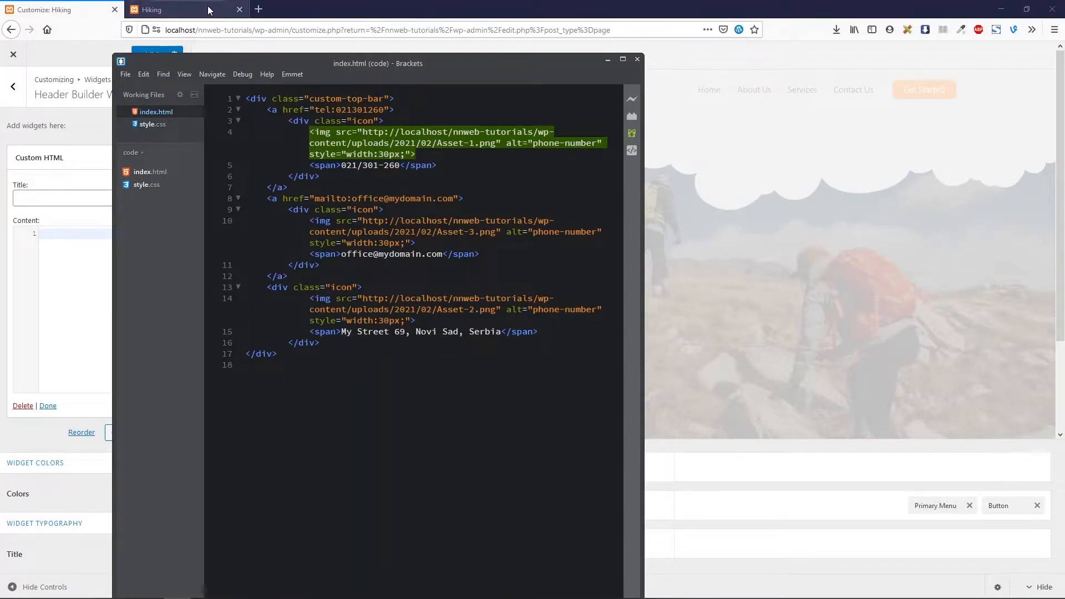
# Step: Check the Asset-3 email icon's File URL in the Media Library
pyautogui.click(187, 10)
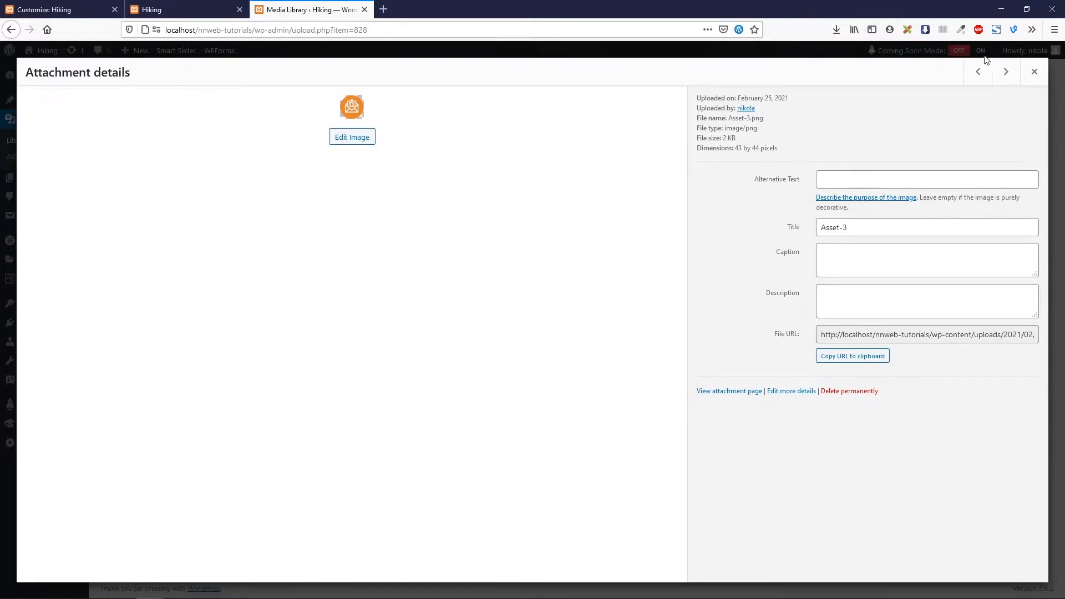
pyautogui.click(57, 9)
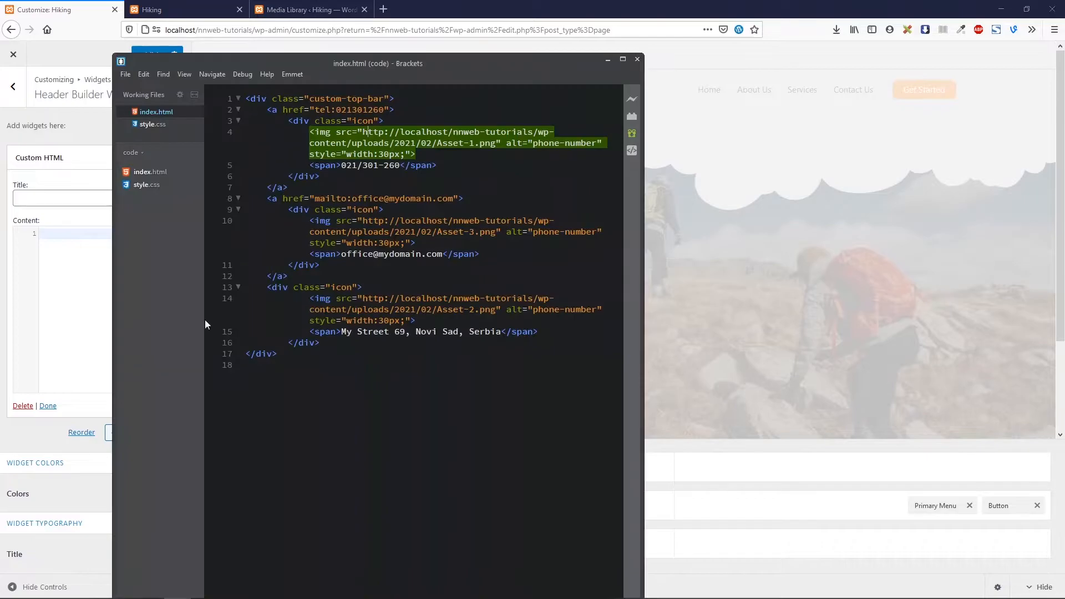
# Step: Paste the top-bar markup into the Custom HTML content and publish
pyautogui.press('ctrl+a')
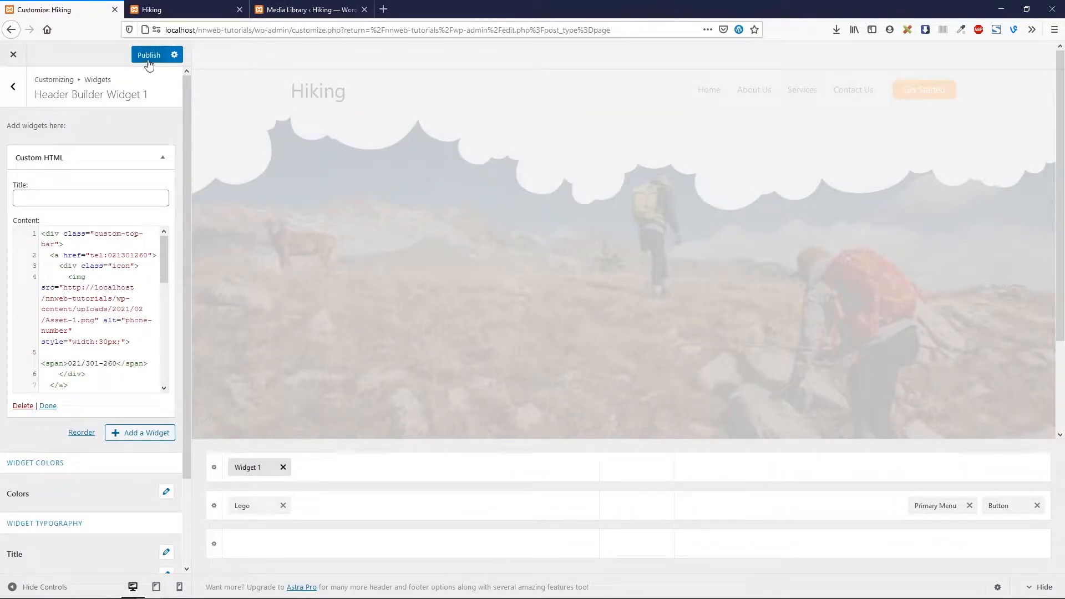
pyautogui.click(148, 54)
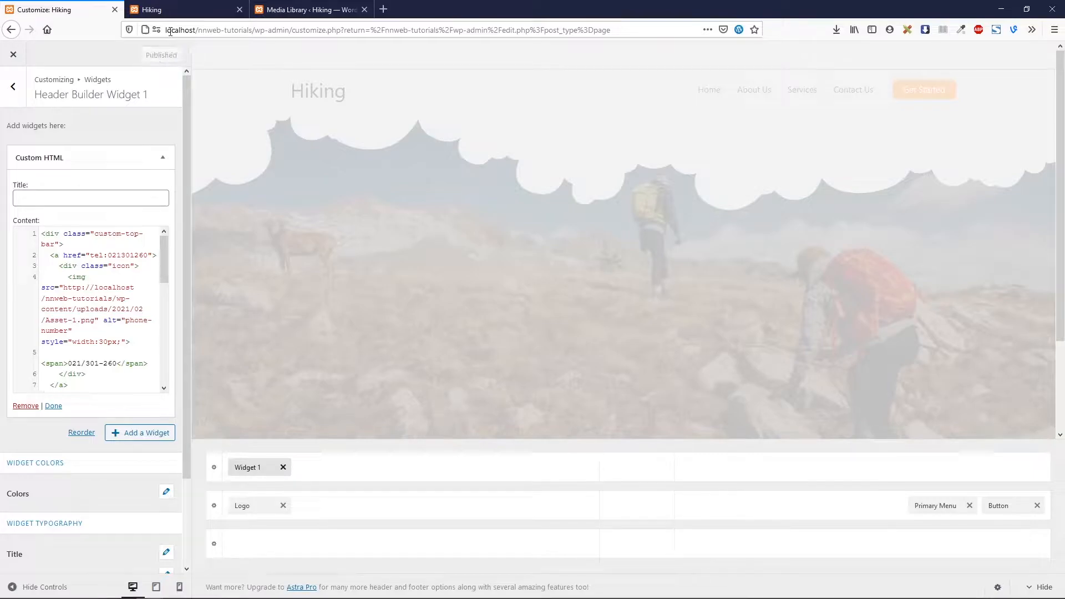
# Step: Check the top bar on the live Hiking site, then return to the main Customizer sections
pyautogui.click(187, 8)
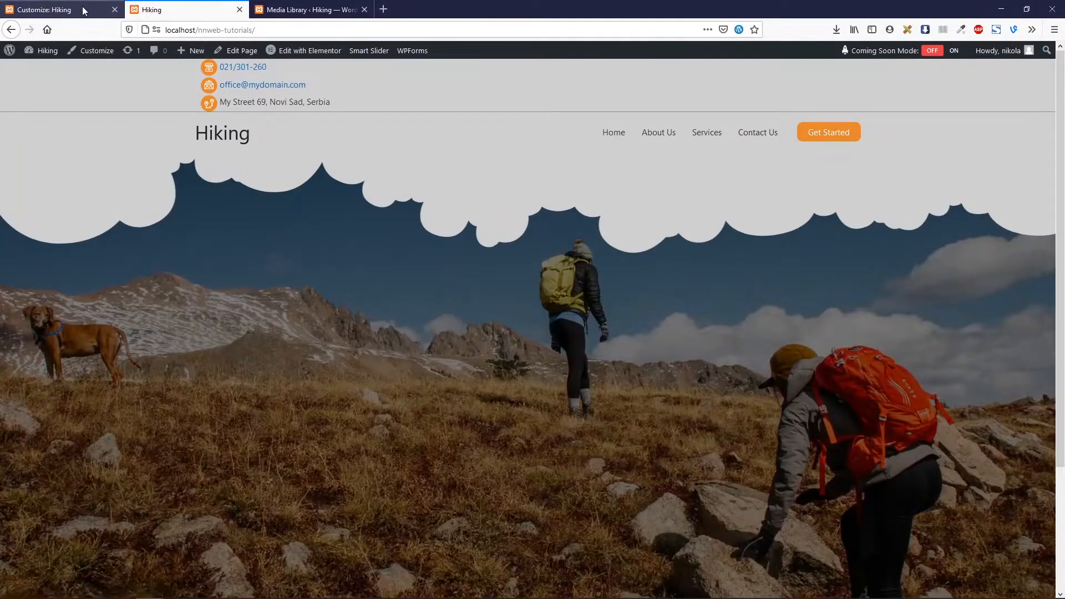
pyautogui.moveTo(61, 9)
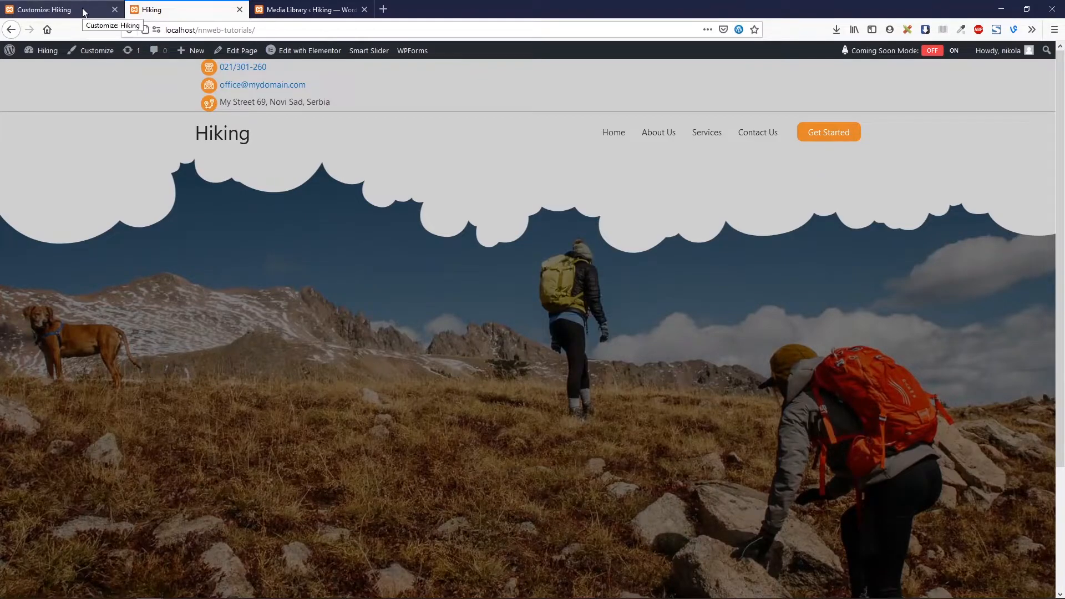
pyautogui.click(57, 9)
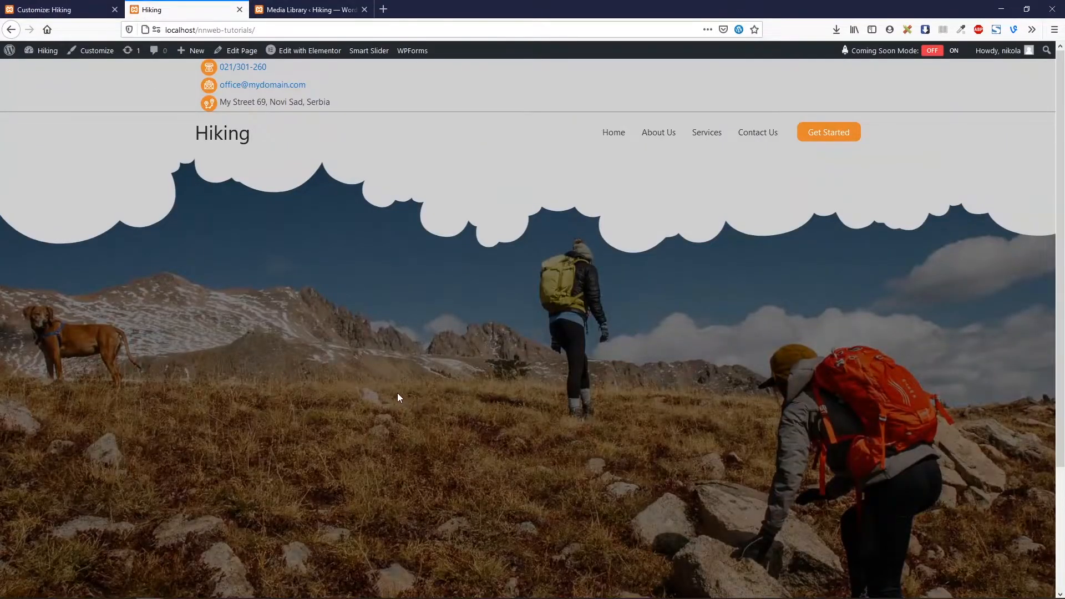
pyautogui.moveTo(362, 366)
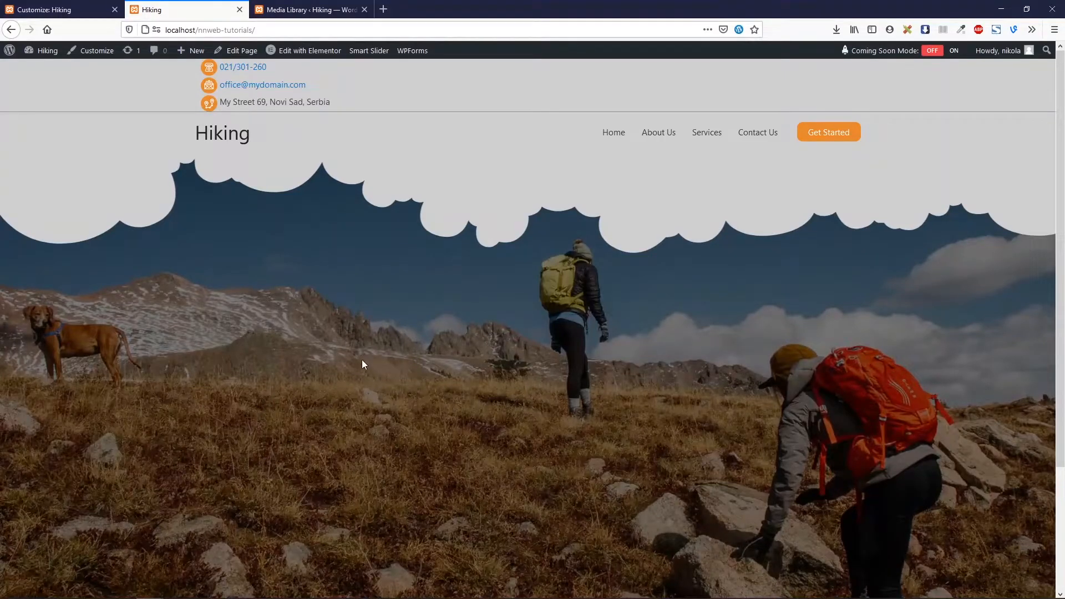
pyautogui.moveTo(373, 356)
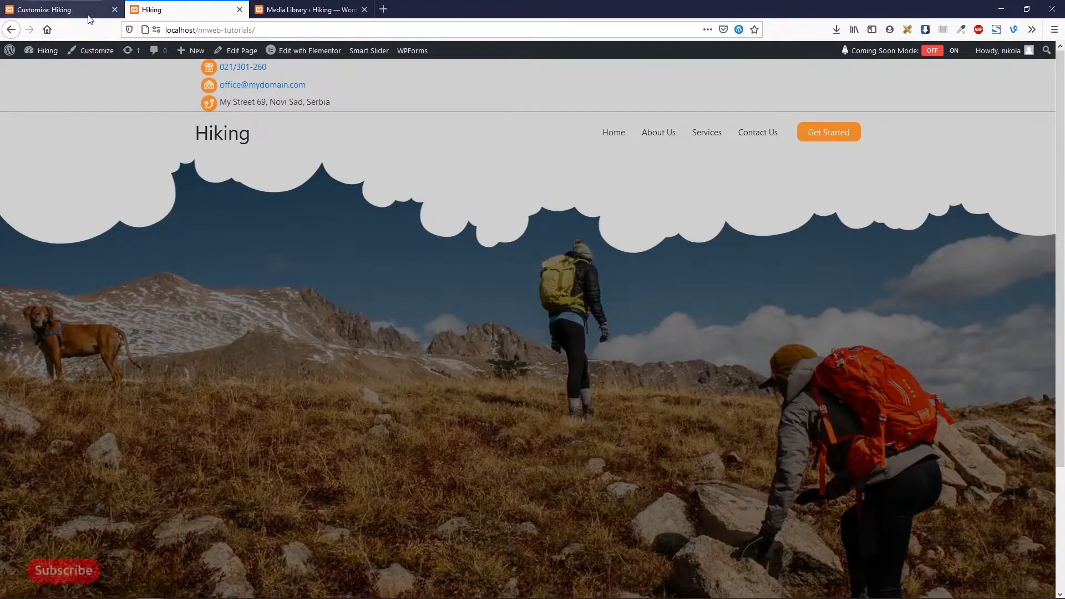
pyautogui.moveTo(119, 150)
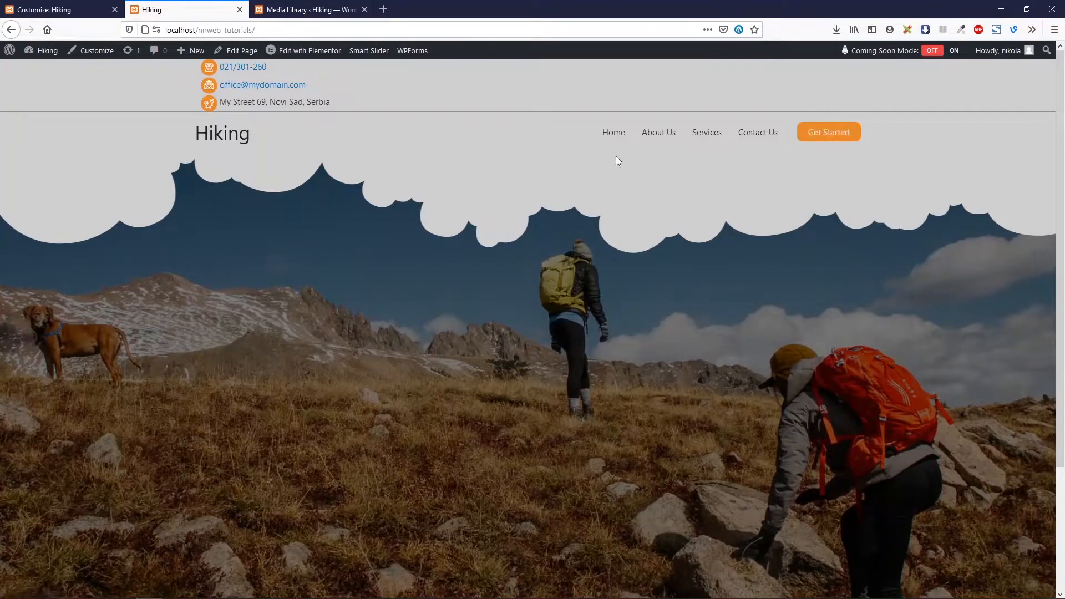
pyautogui.moveTo(340, 152)
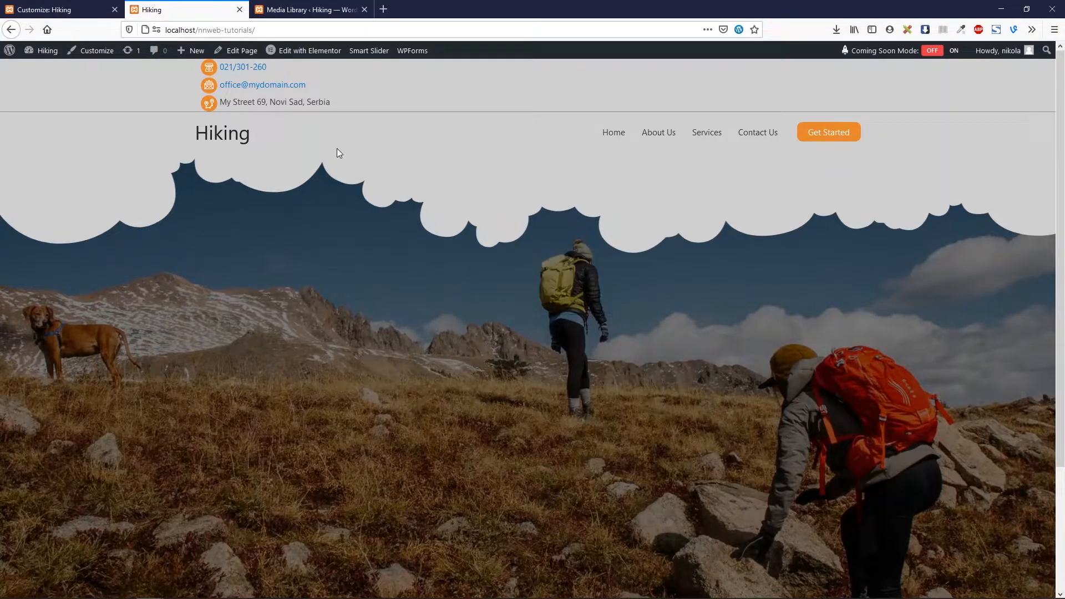
pyautogui.moveTo(403, 160)
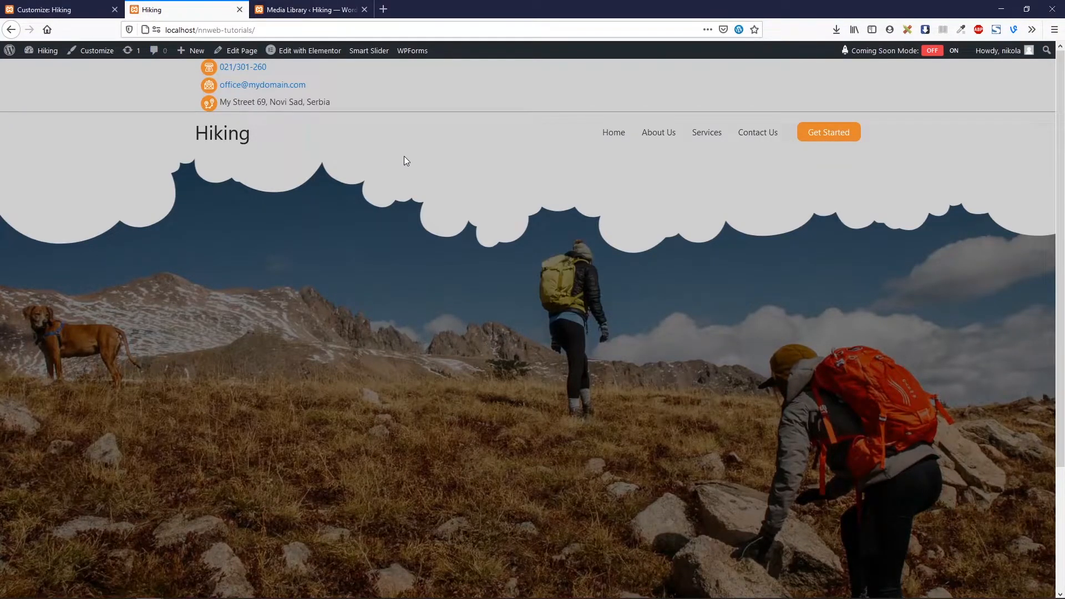
pyautogui.moveTo(975, 51)
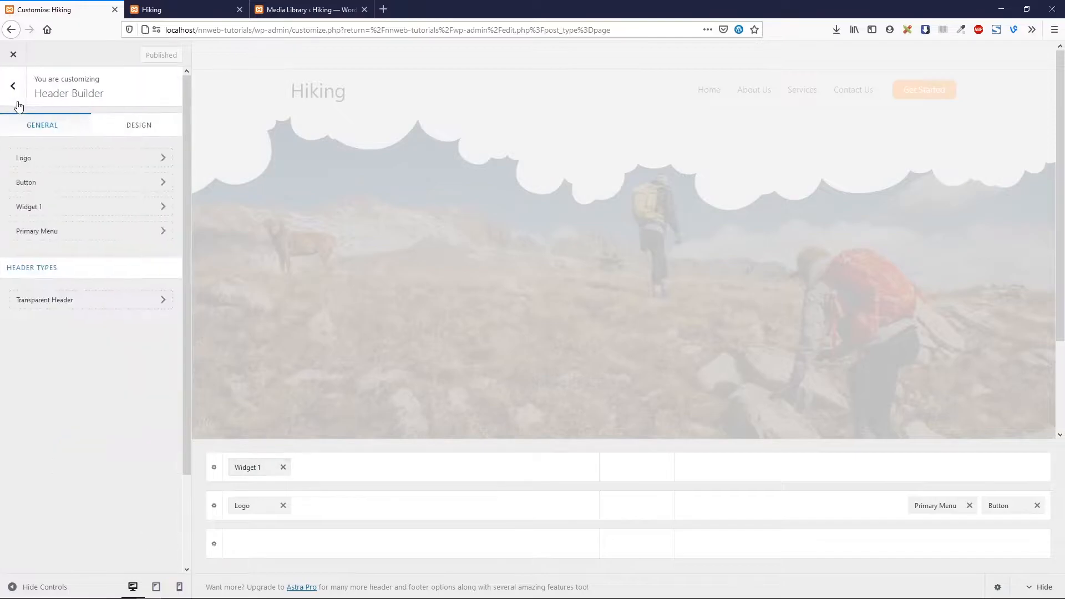
pyautogui.click(12, 86)
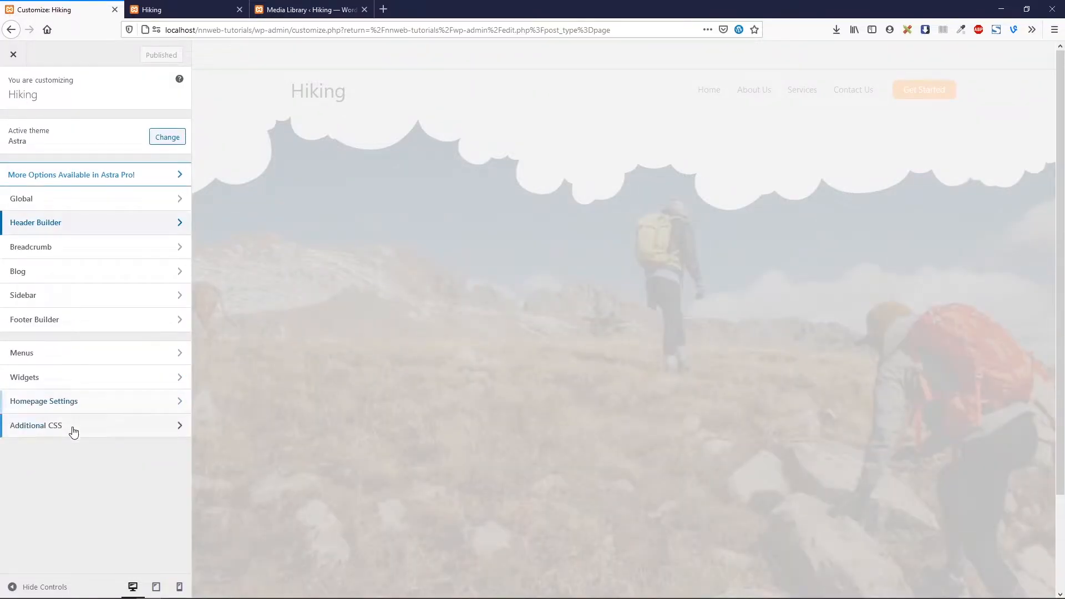
# Step: Start a .custom-top-bar rule with a display property in Additional CSS and publish
pyautogui.click(36, 426)
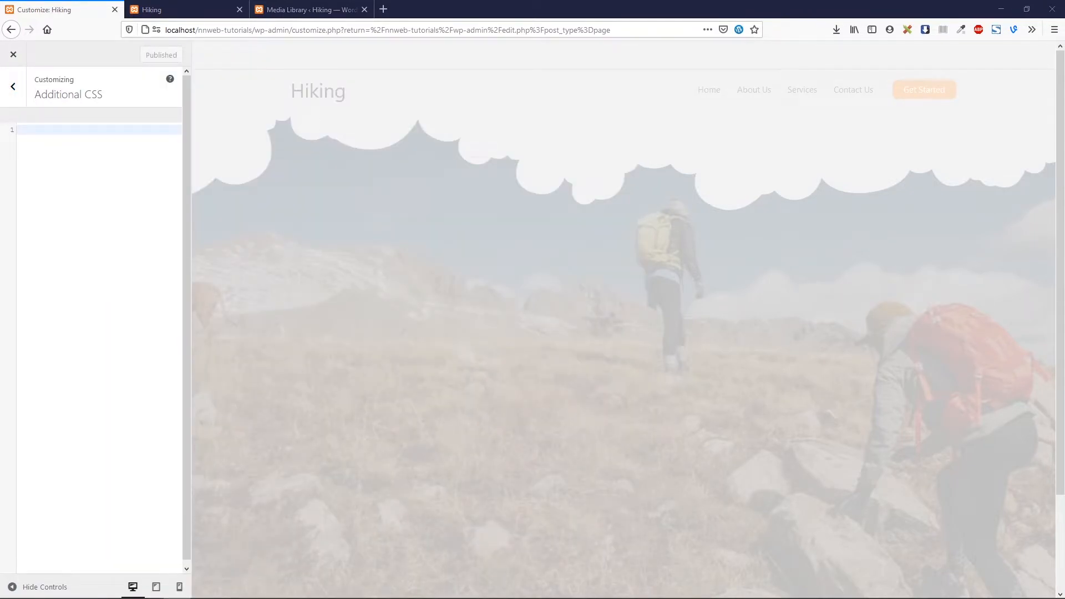
pyautogui.moveTo(118, 173)
pyautogui.write('.custom-top-bar')
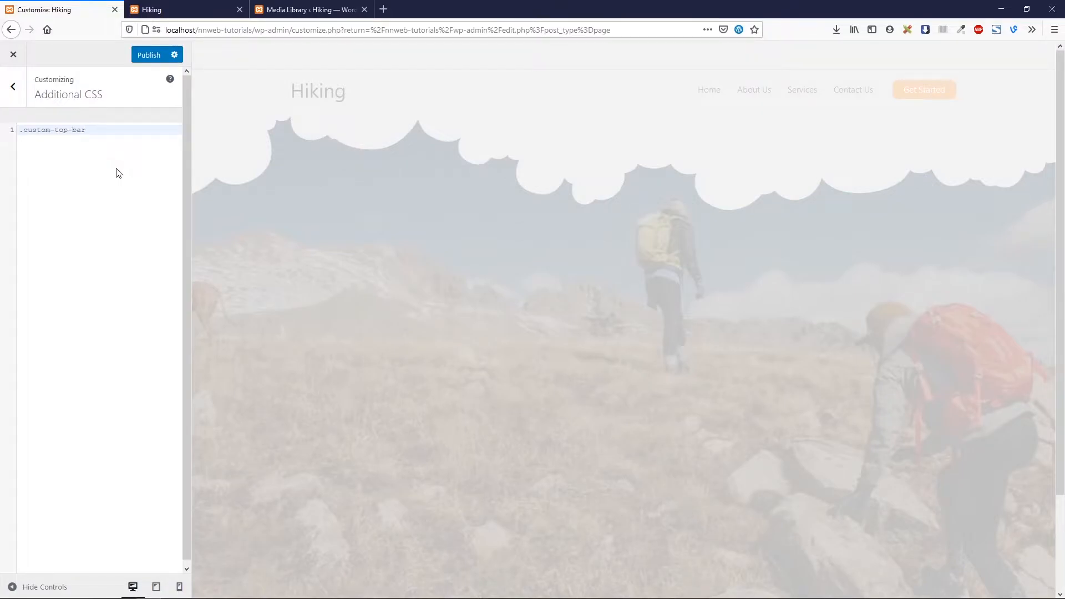
pyautogui.write('{')
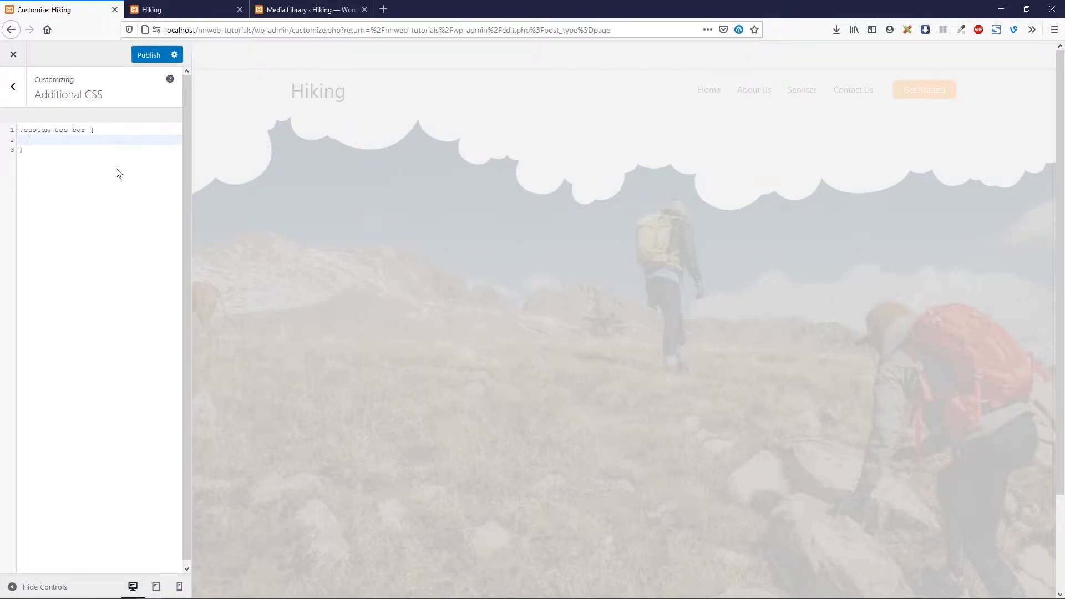
pyautogui.write('display:')
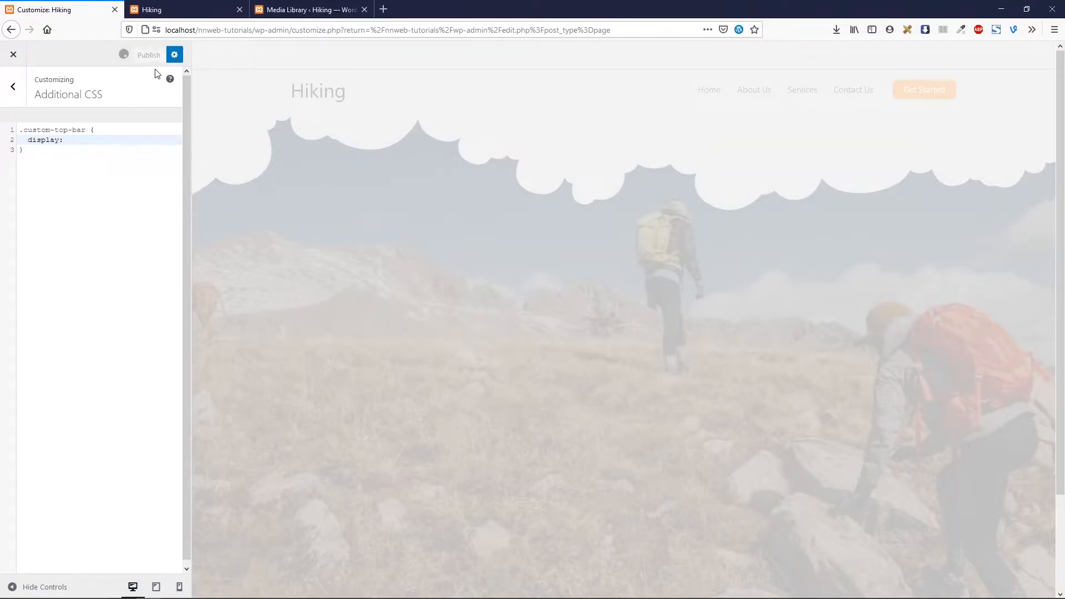
pyautogui.click(148, 54)
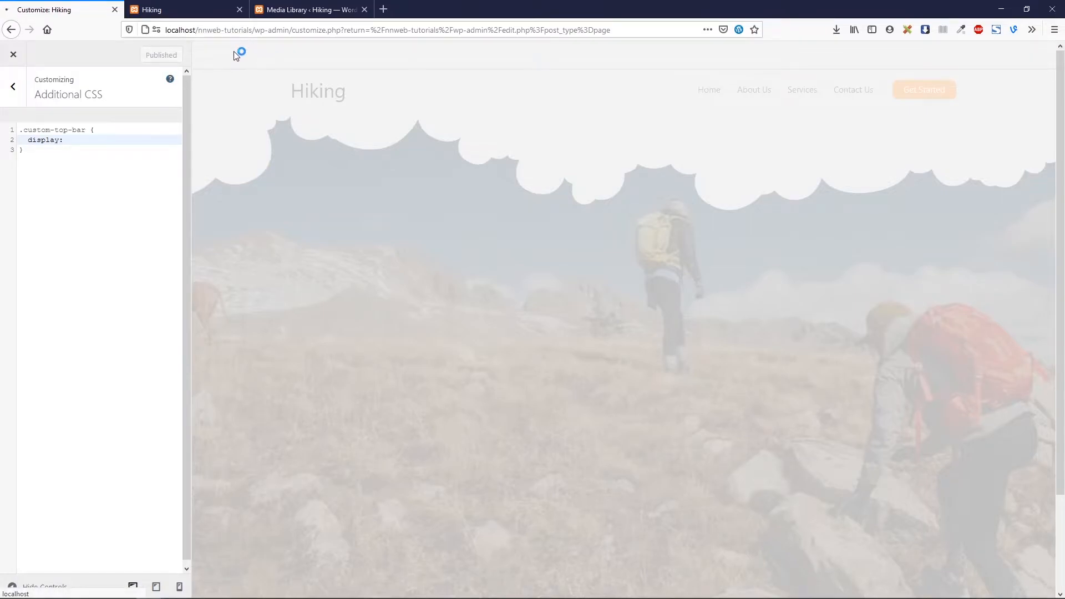
# Step: Return to the Customizer sections after reload and reopen Additional CSS
pyautogui.click(13, 87)
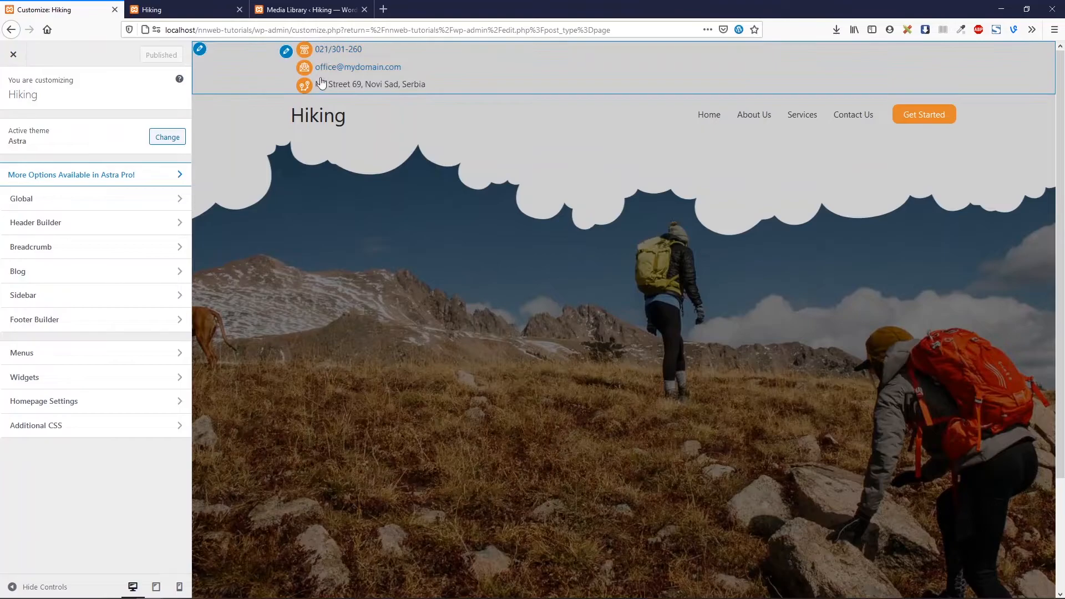
pyautogui.click(36, 426)
pyautogui.write('display:')
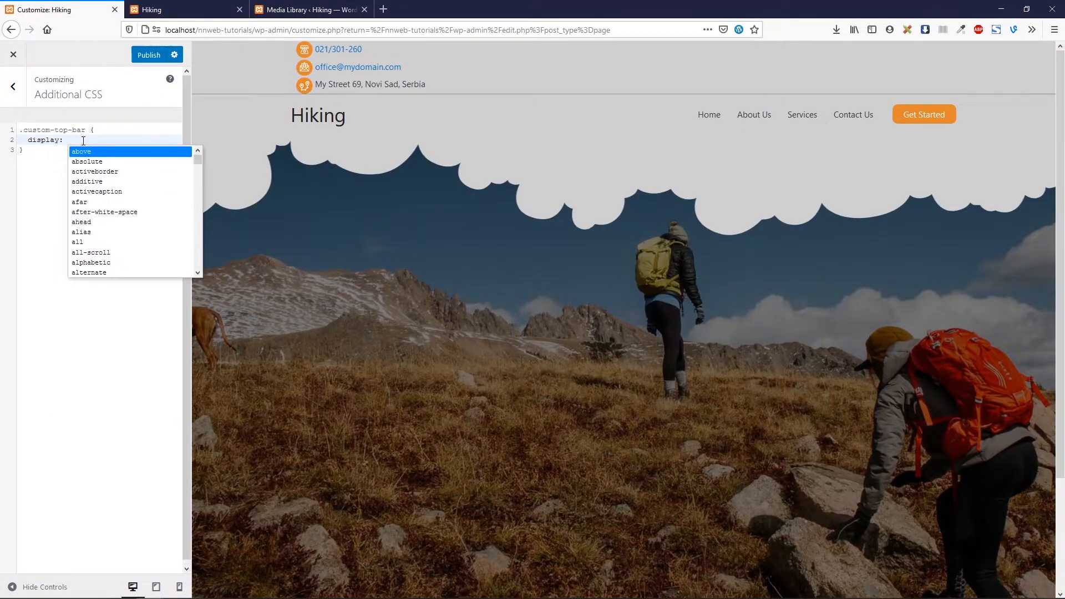
# Step: Give .custom-top-bar display: flex, justify-content: space-between and align-items: center
pyautogui.write('flex;')
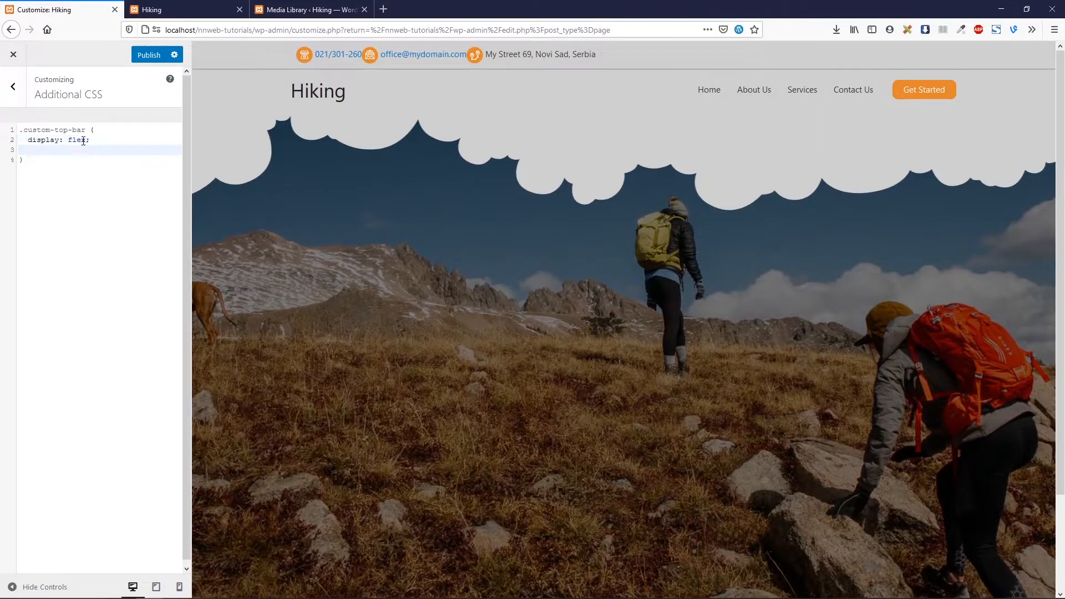
pyautogui.write('justify-content:')
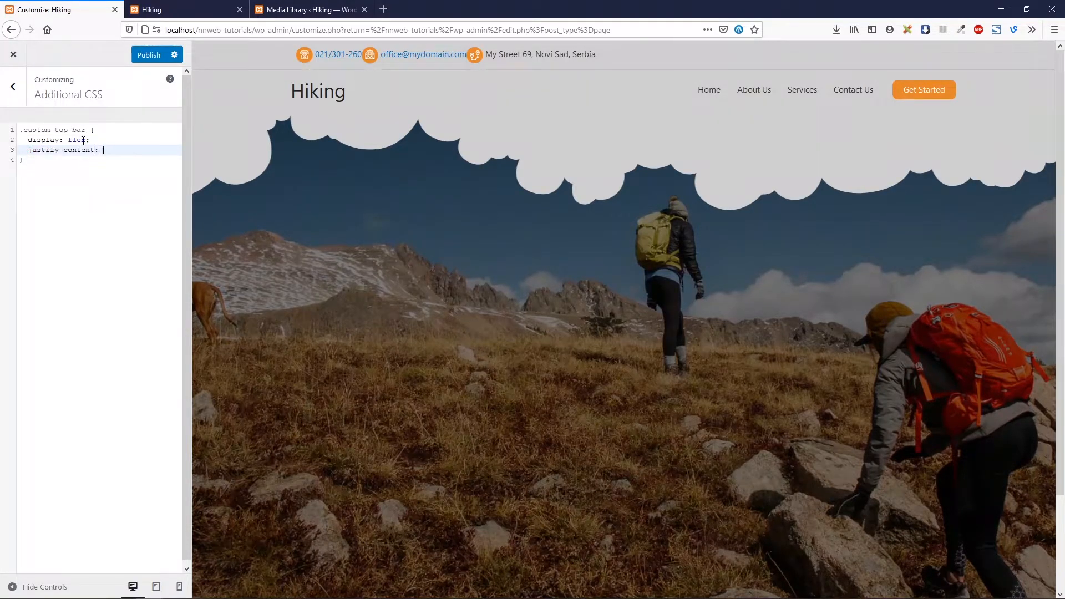
pyautogui.write('spa')
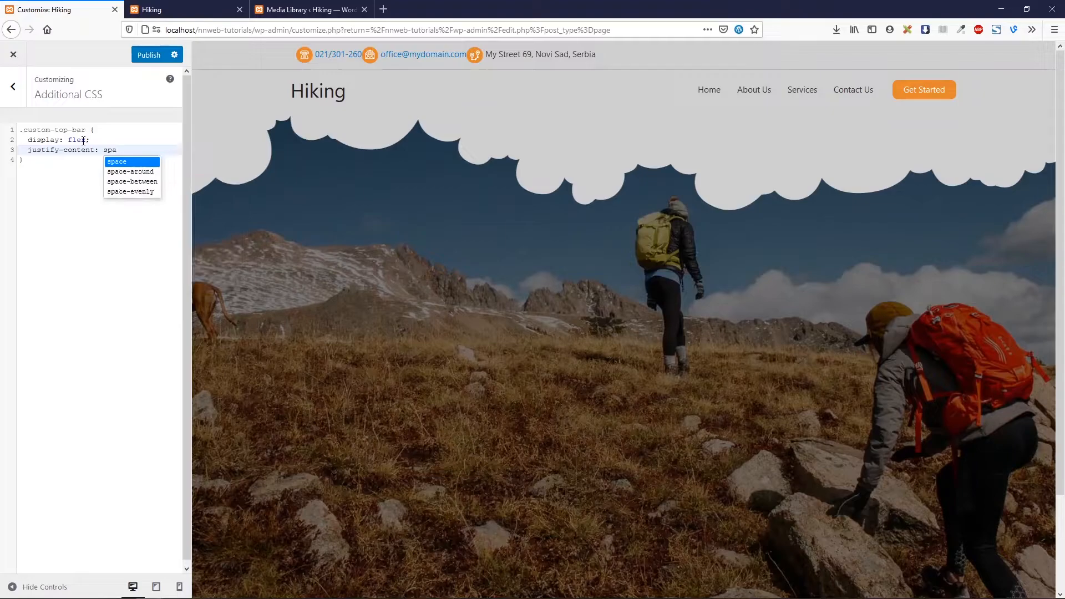
pyautogui.write('-e')
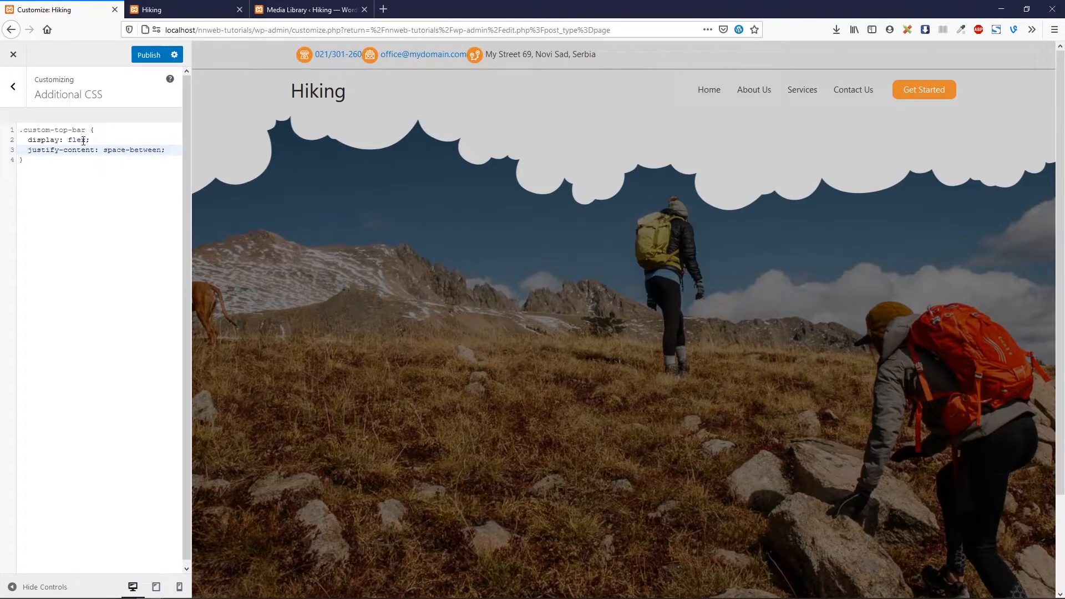
pyautogui.write('alig')
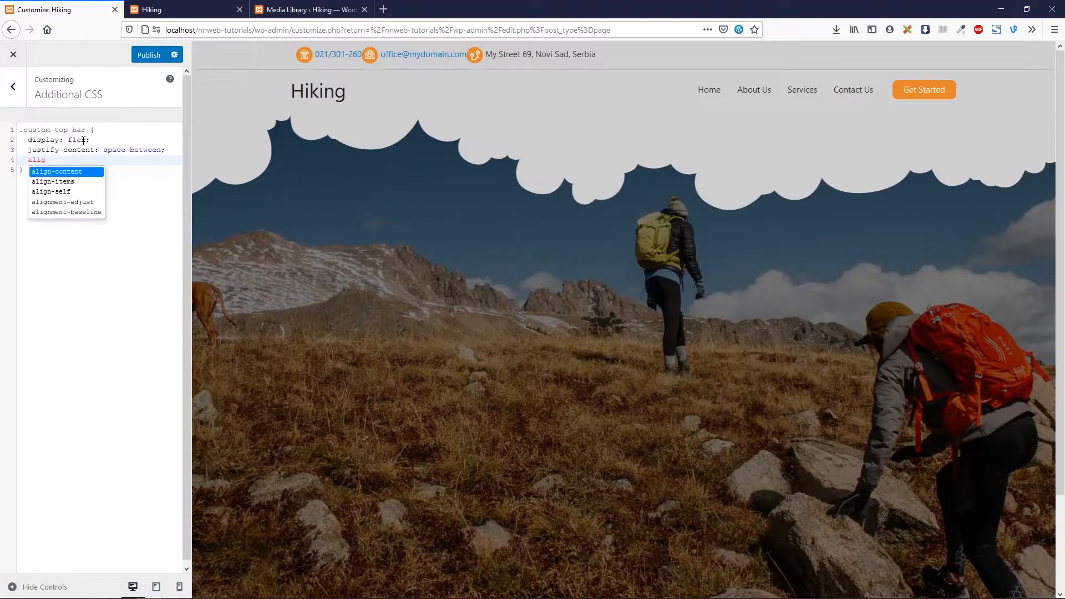
pyautogui.write('align-items: c')
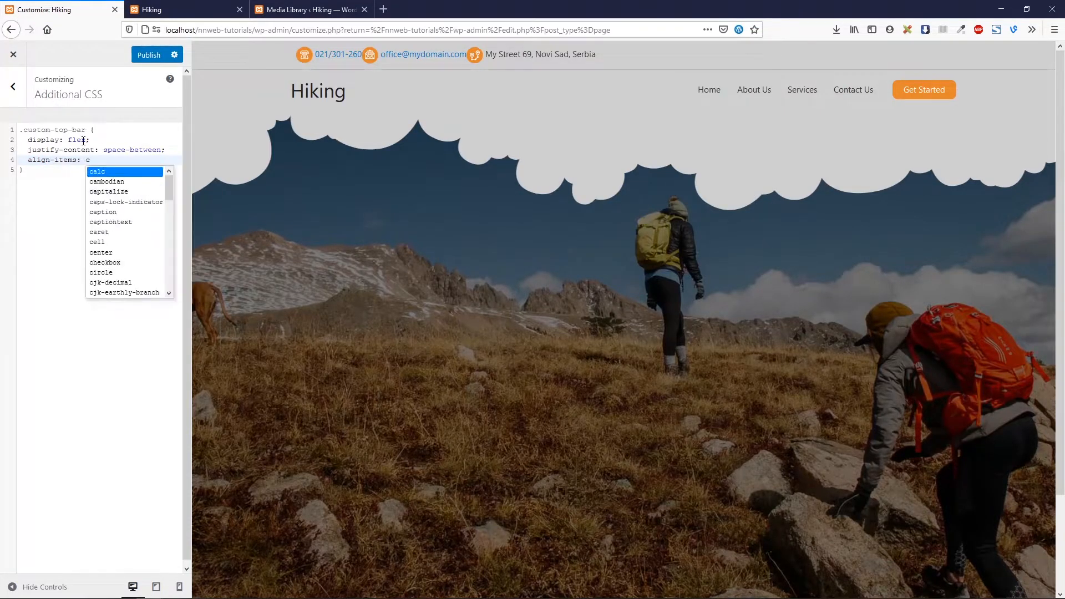
pyautogui.write('enter')
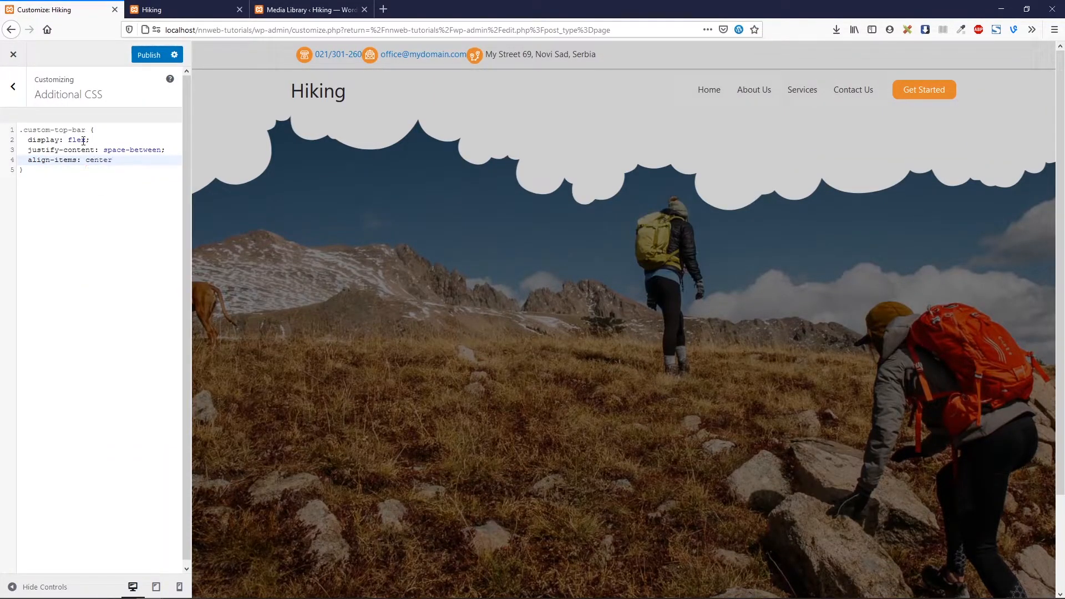
pyautogui.write(';')
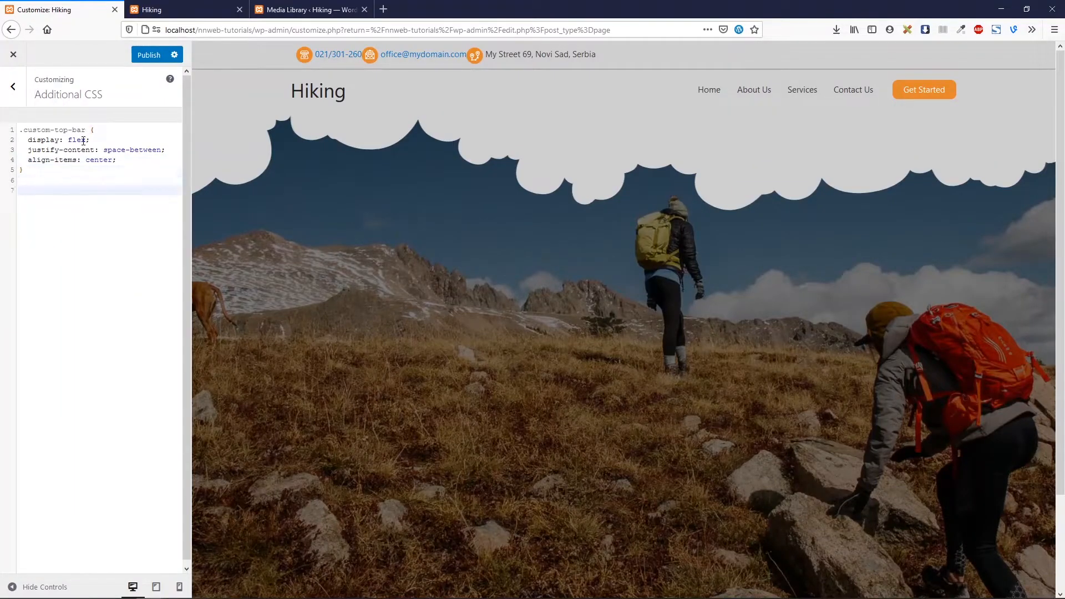
# Step: Add a .custom-top-bar img rule with margin-left: 10px
pyautogui.write('.custom-top-bar')
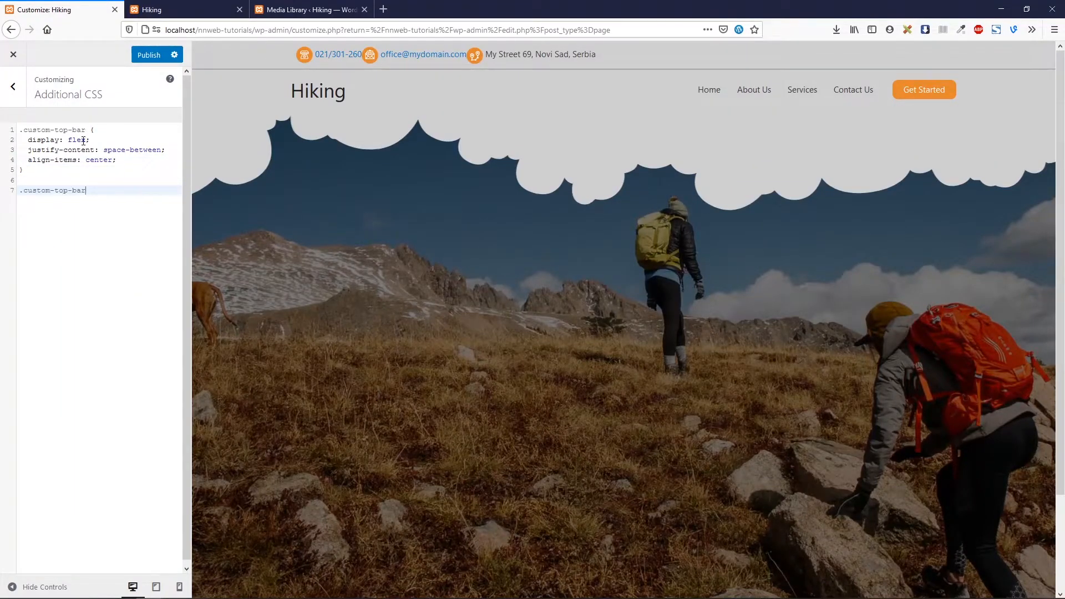
pyautogui.write('img')
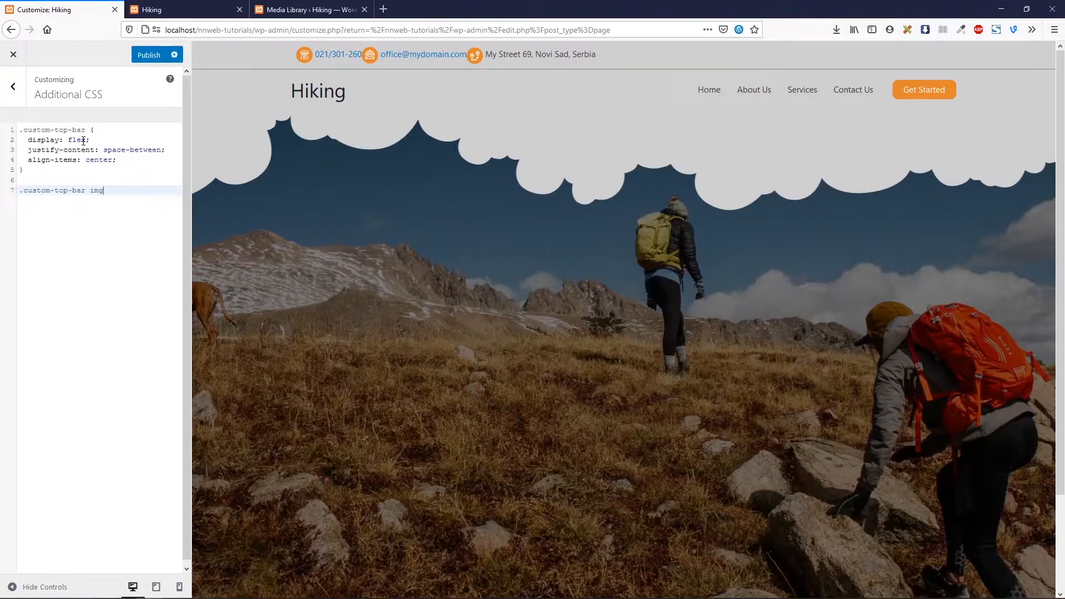
pyautogui.write('{')
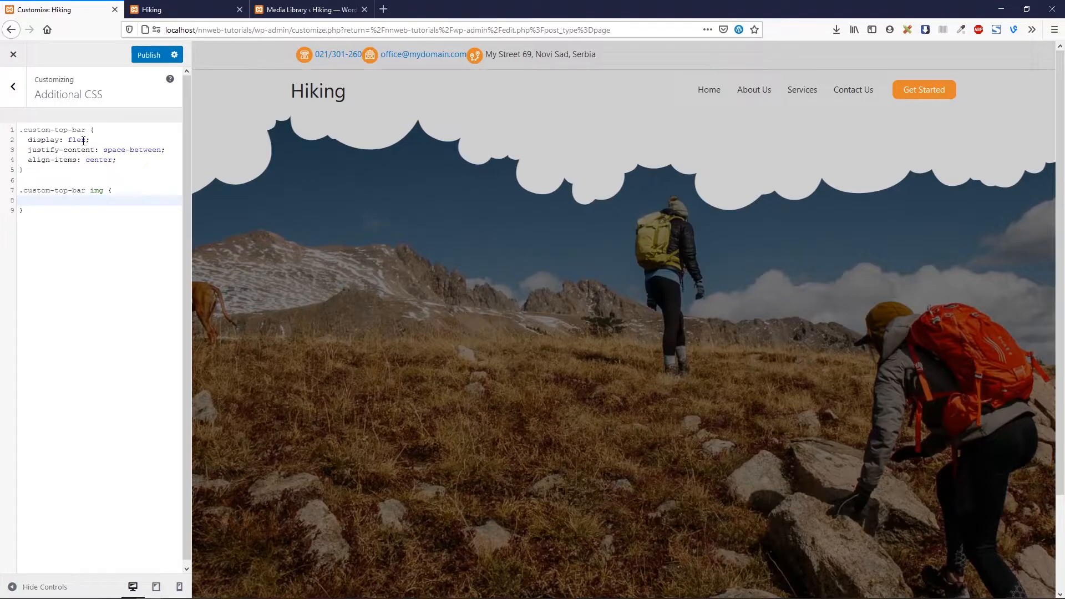
pyautogui.write('margin-left')
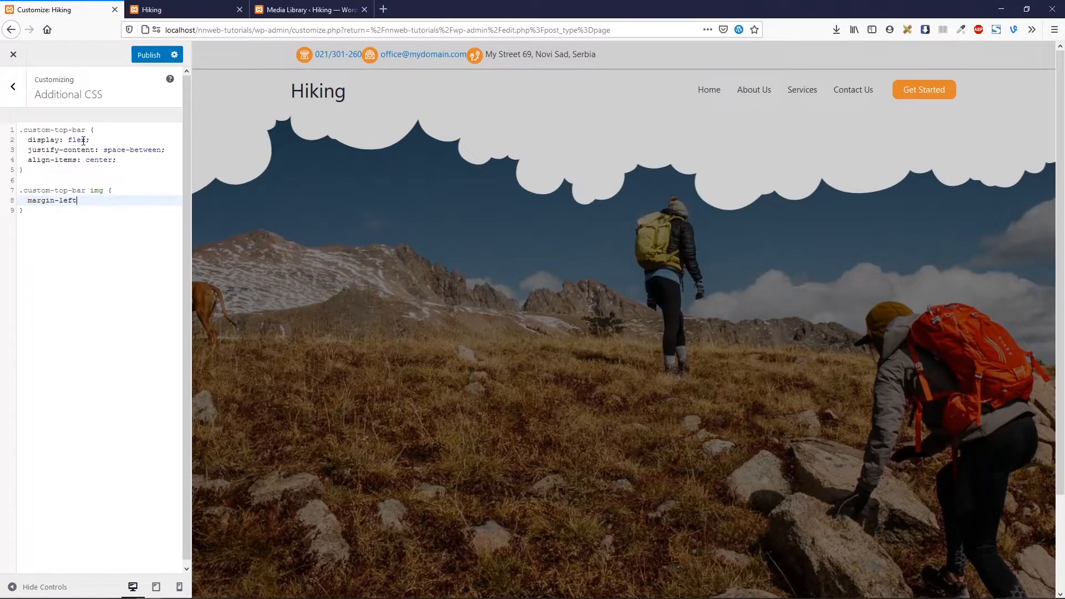
pyautogui.write('10px;')
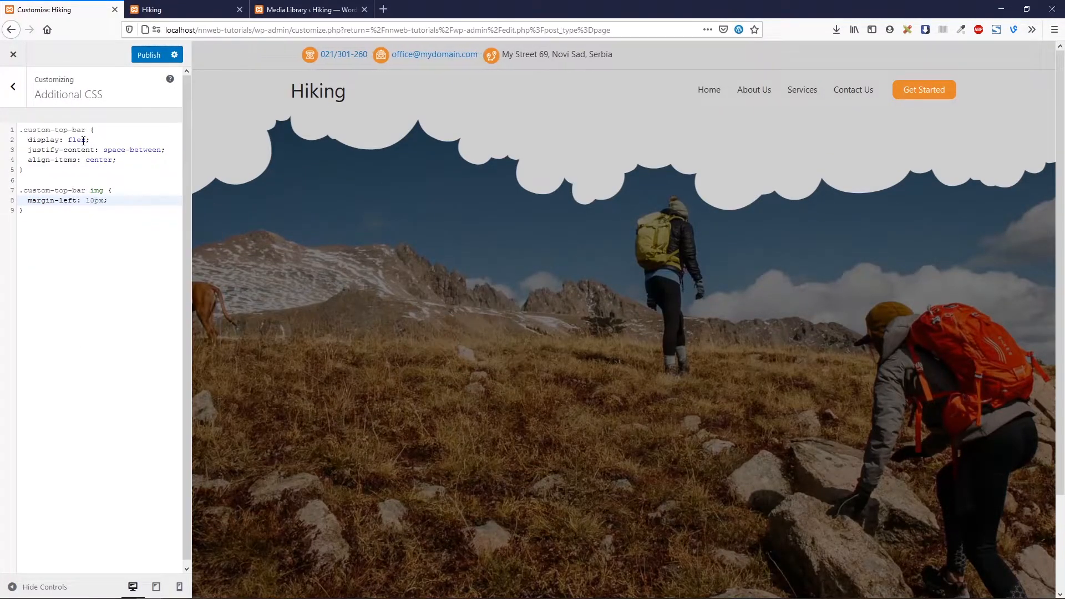
pyautogui.press('Enter')
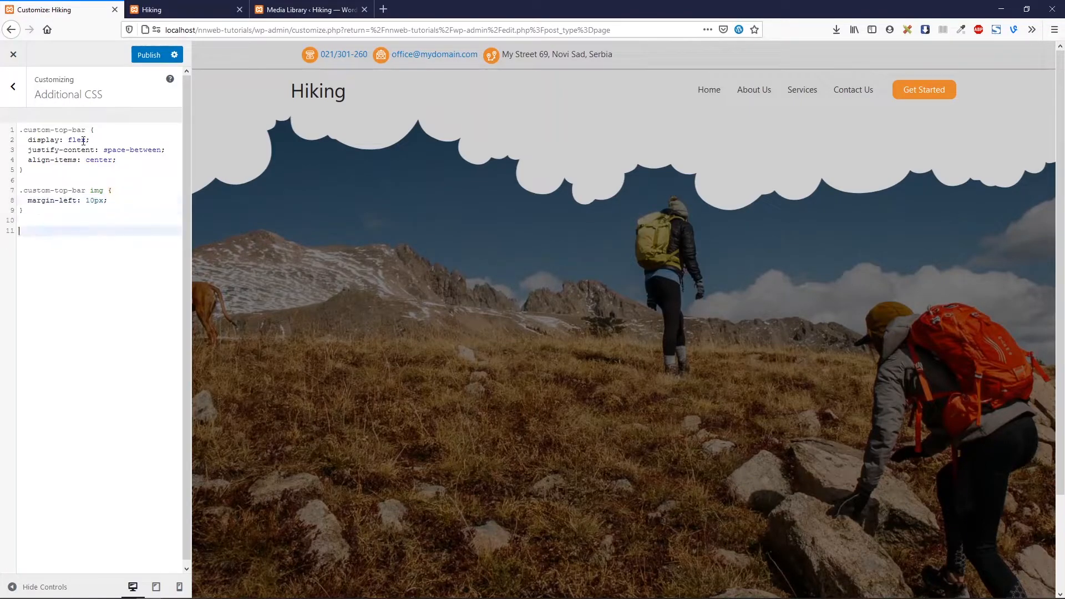
# Step: Add a .custom-top-bar img:hover rule: rotate(360deg), 1s transition, pointer cursor; start the span rule
pyautogui.write('.custom-top-bar')
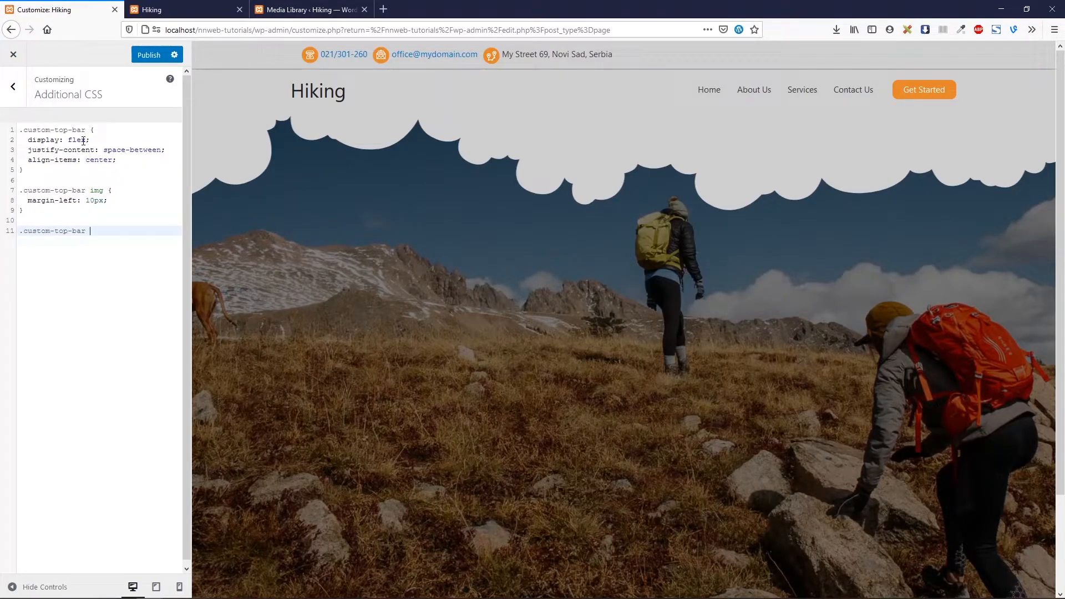
pyautogui.write('img:hover {')
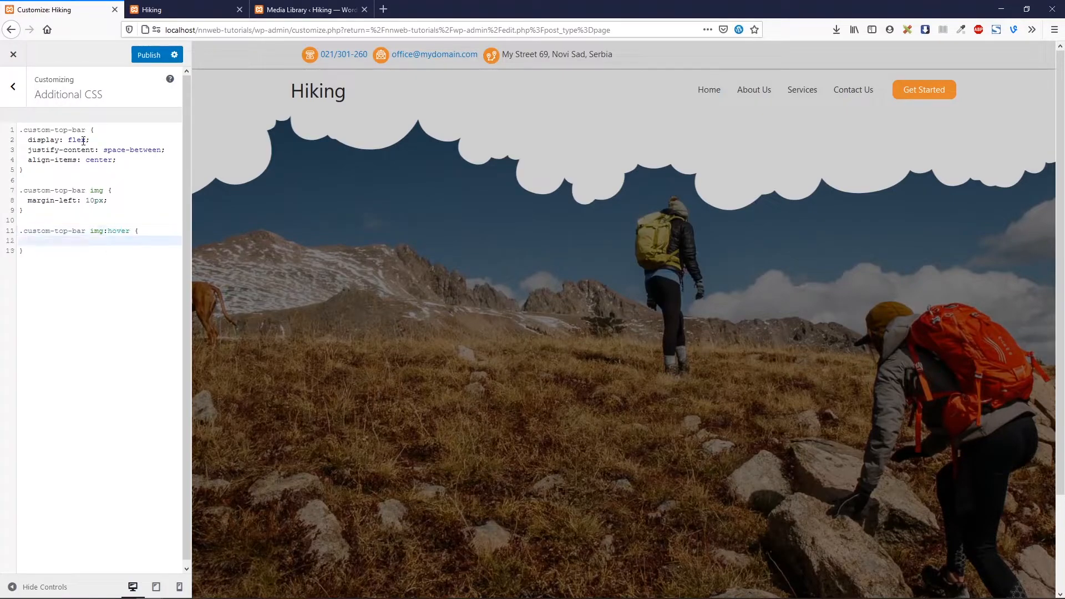
pyautogui.write('transform:')
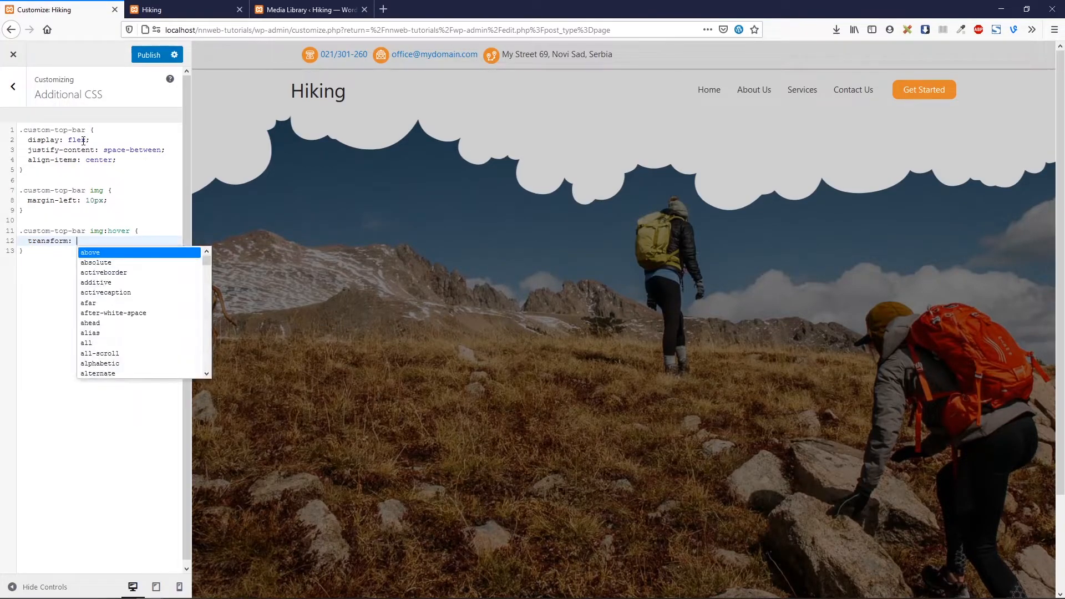
pyautogui.write('rotate')
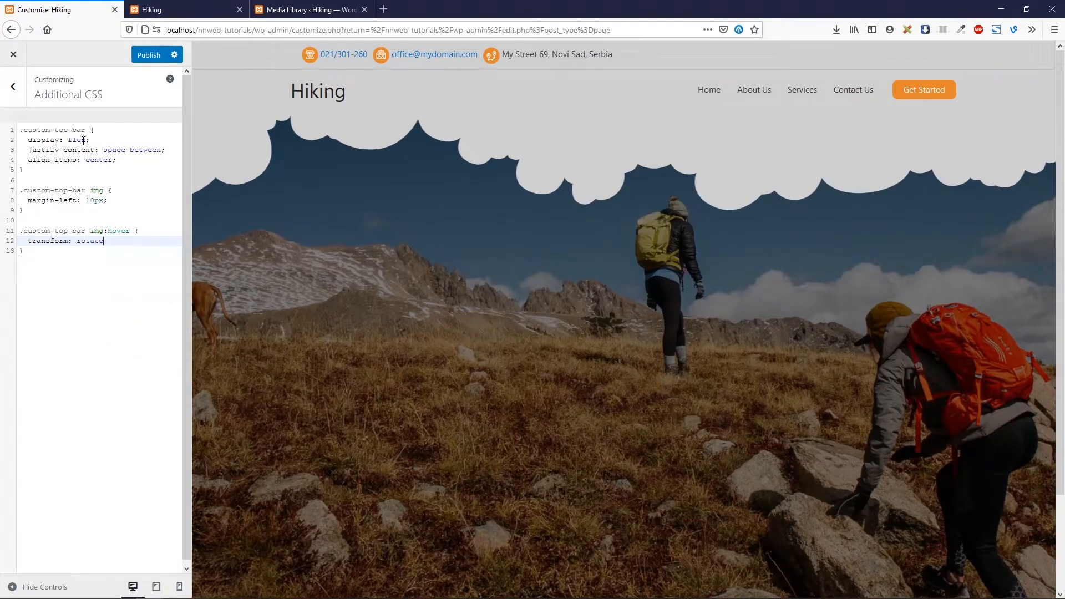
pyautogui.write('(360deg')
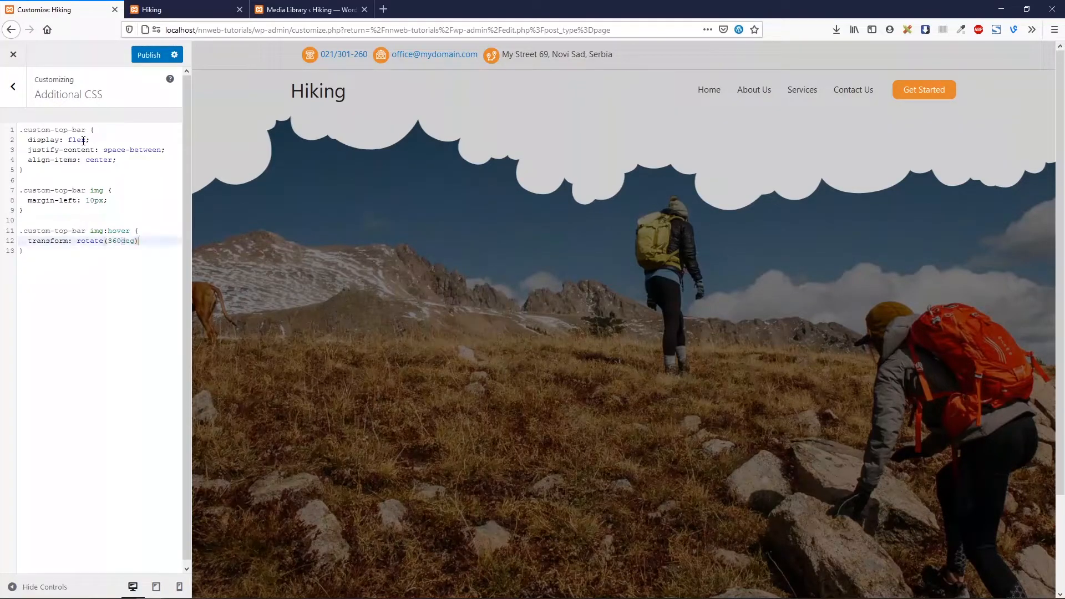
pyautogui.write(';')
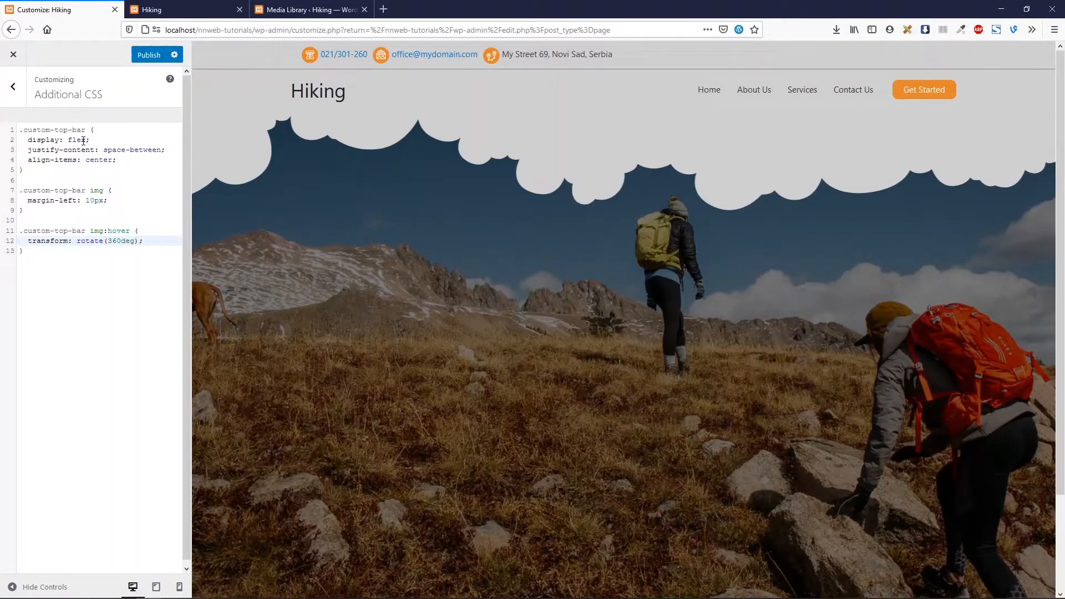
pyautogui.write('tra')
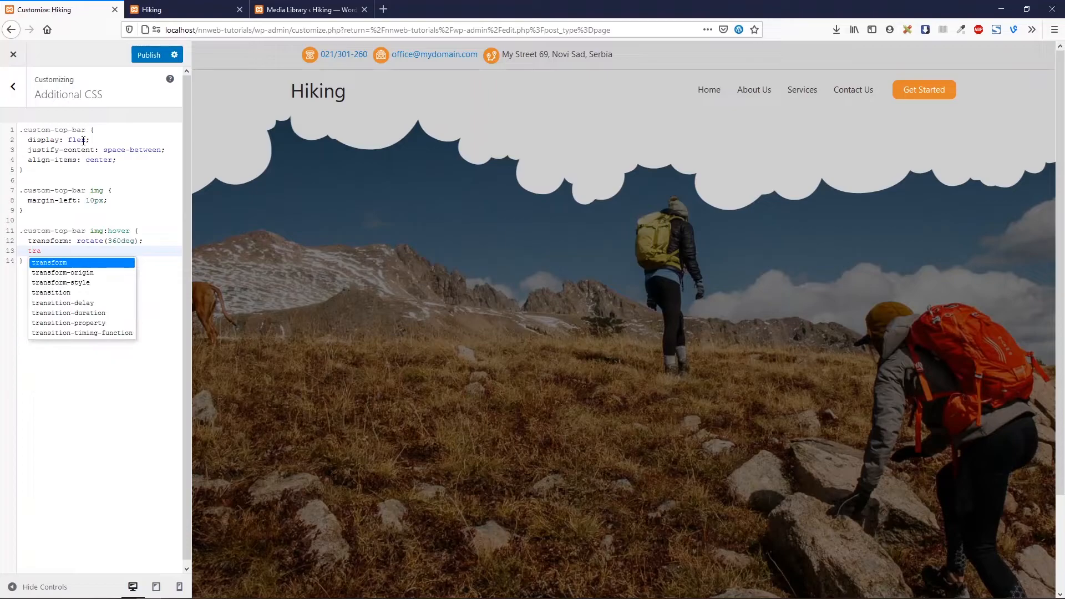
pyautogui.write('transition: 1')
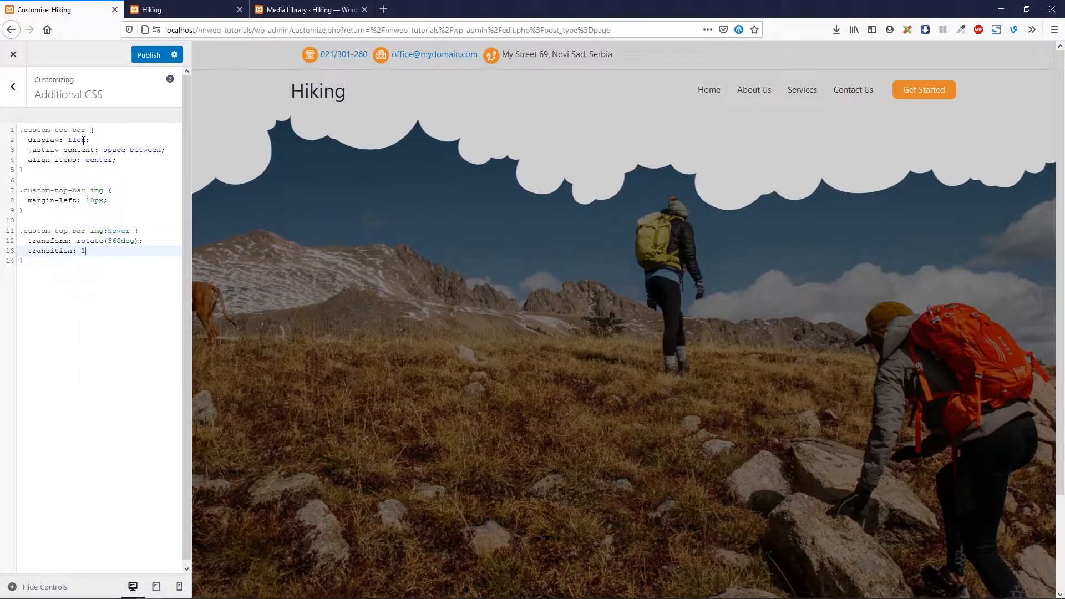
pyautogui.write('s;')
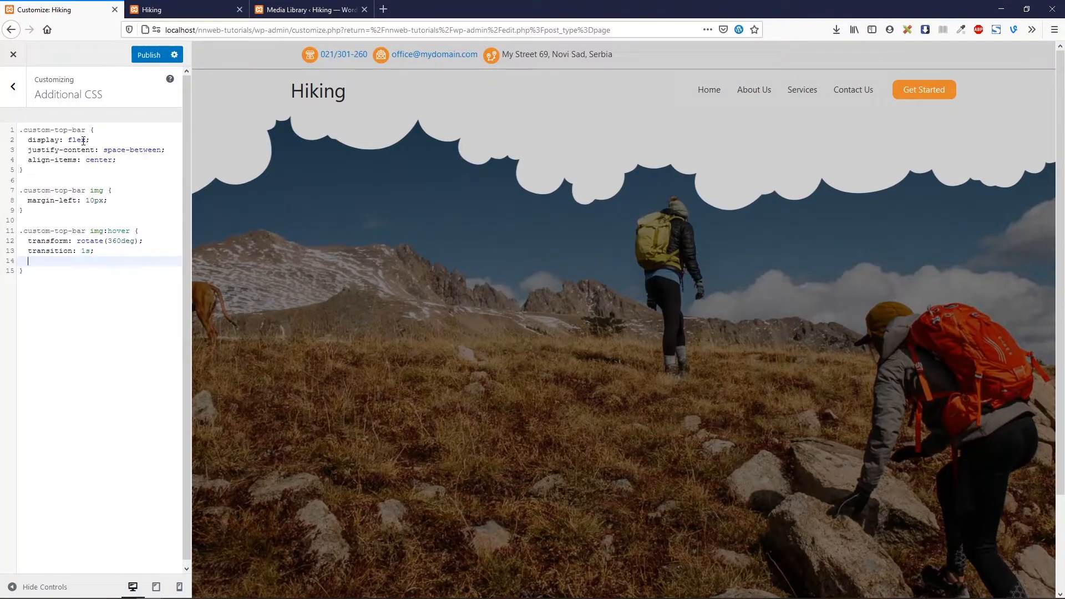
pyautogui.write('cursor')
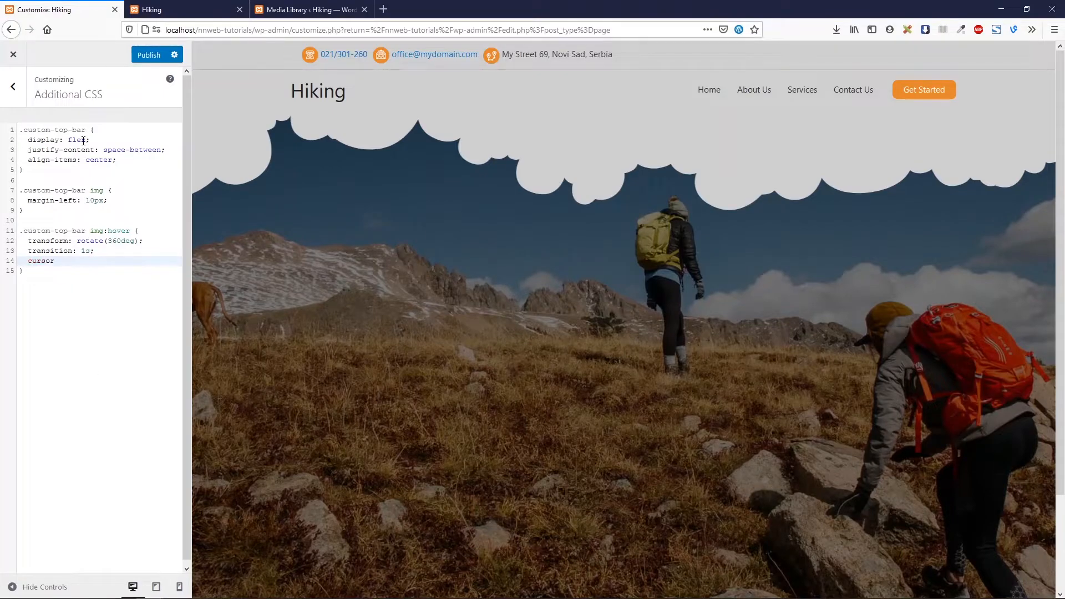
pyautogui.write(': pointer;')
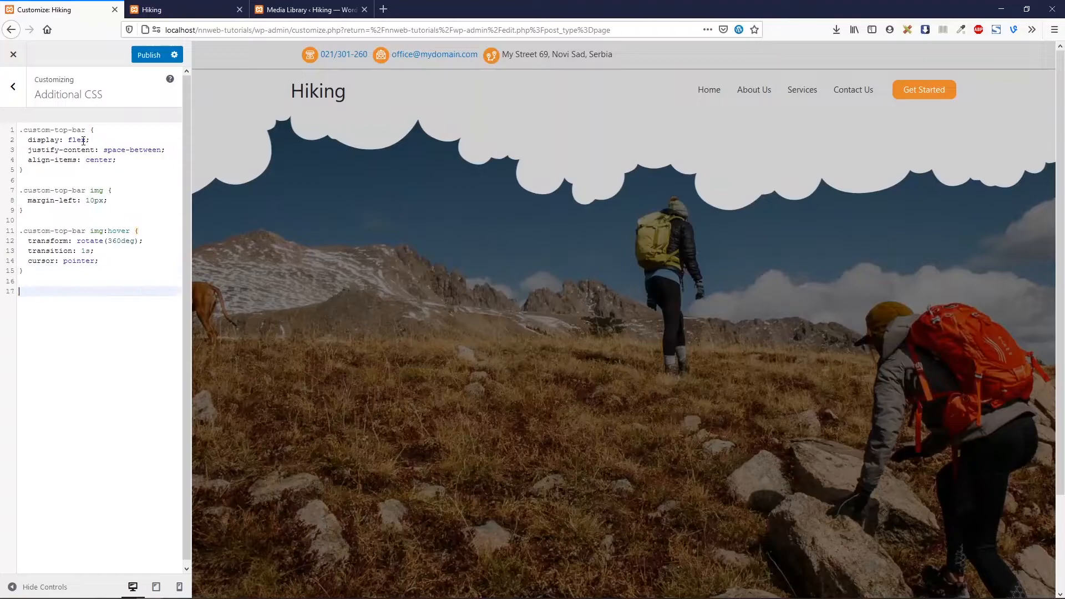
pyautogui.write('.custom-top-bar span {')
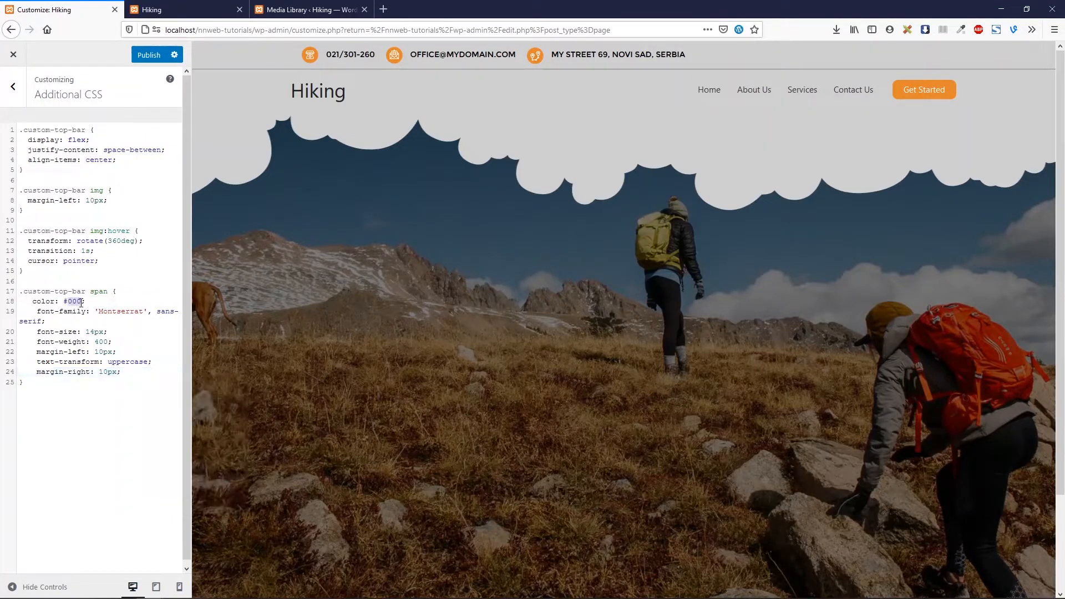
# Step: Change the top-bar span rule's text colour from #000 to #333
pyautogui.write('333')
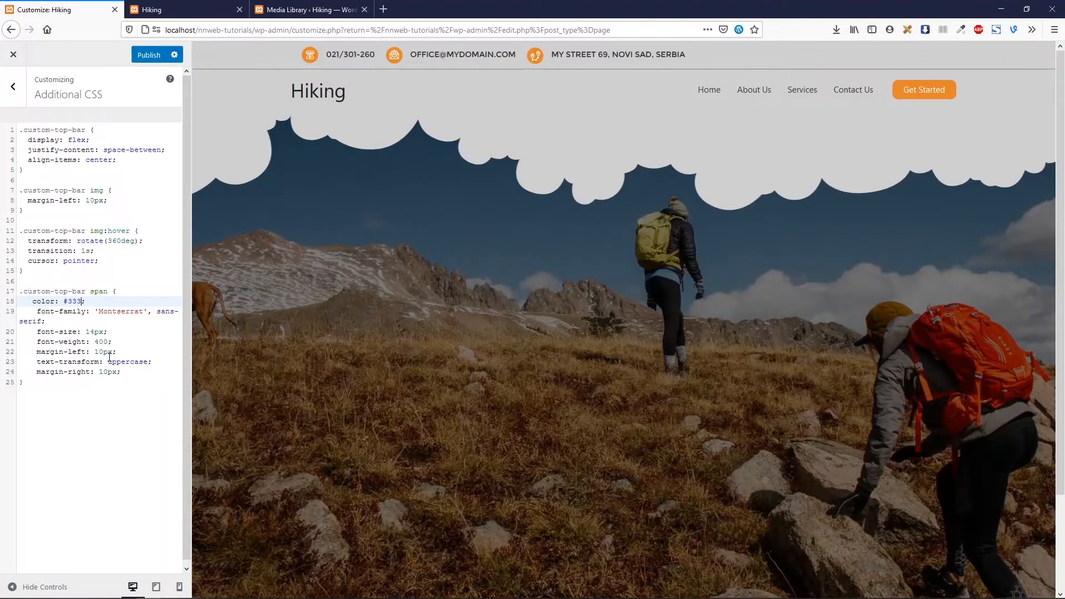
pyautogui.click(109, 363)
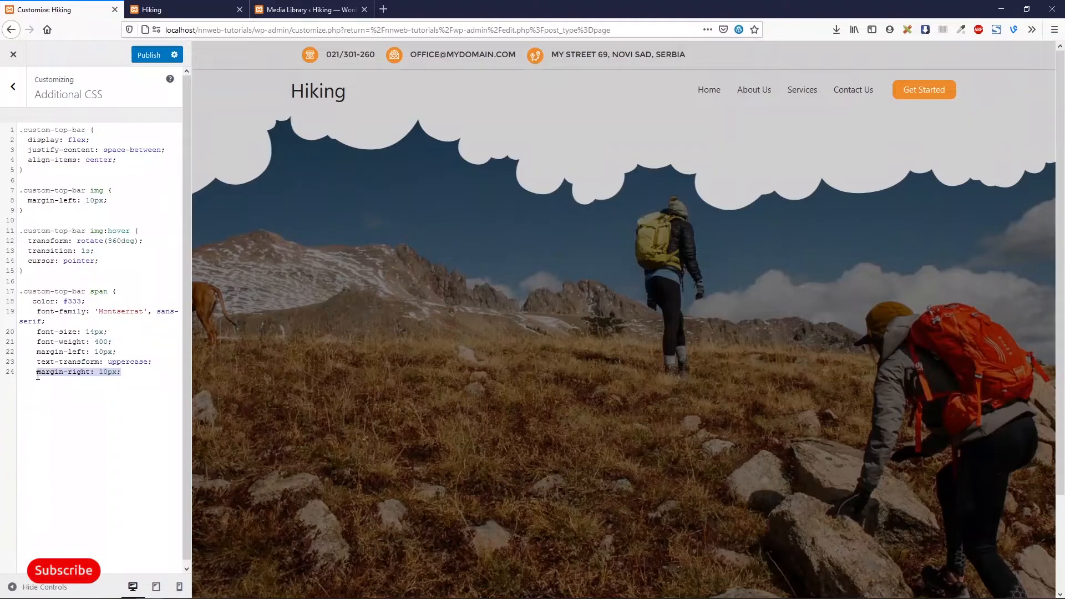
# Step: Move to the end of the span rule to add the opacity .6 hover rule
pyautogui.click(121, 372)
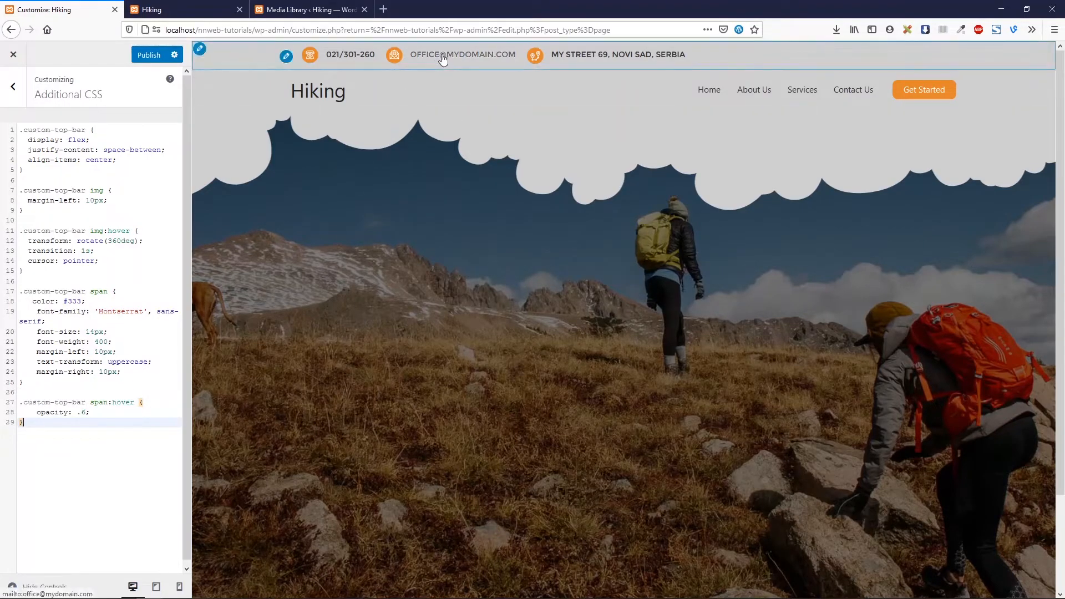
pyautogui.moveTo(466, 63)
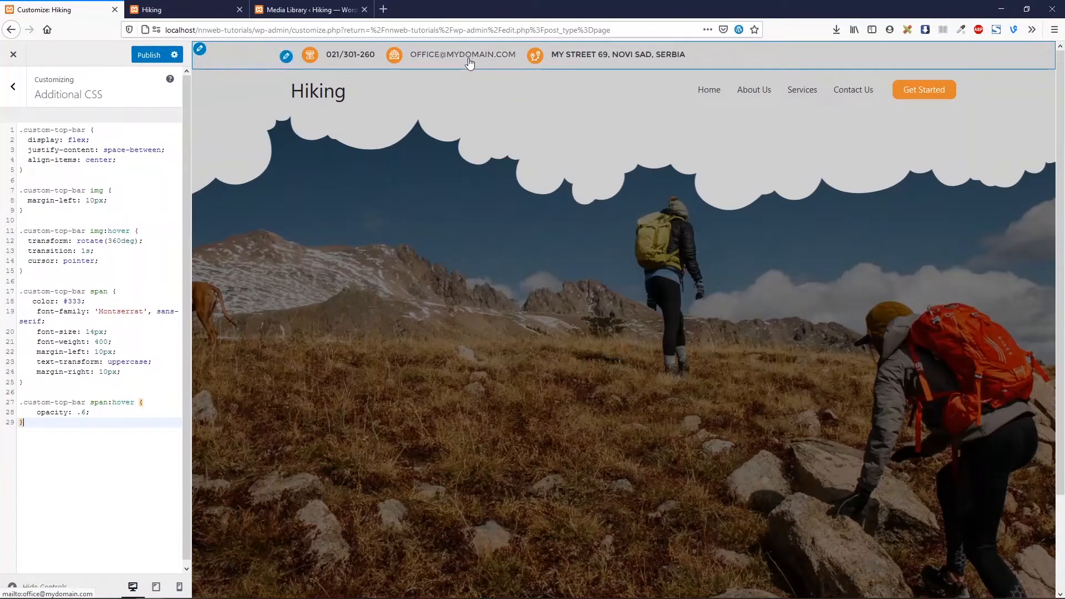
pyautogui.moveTo(435, 64)
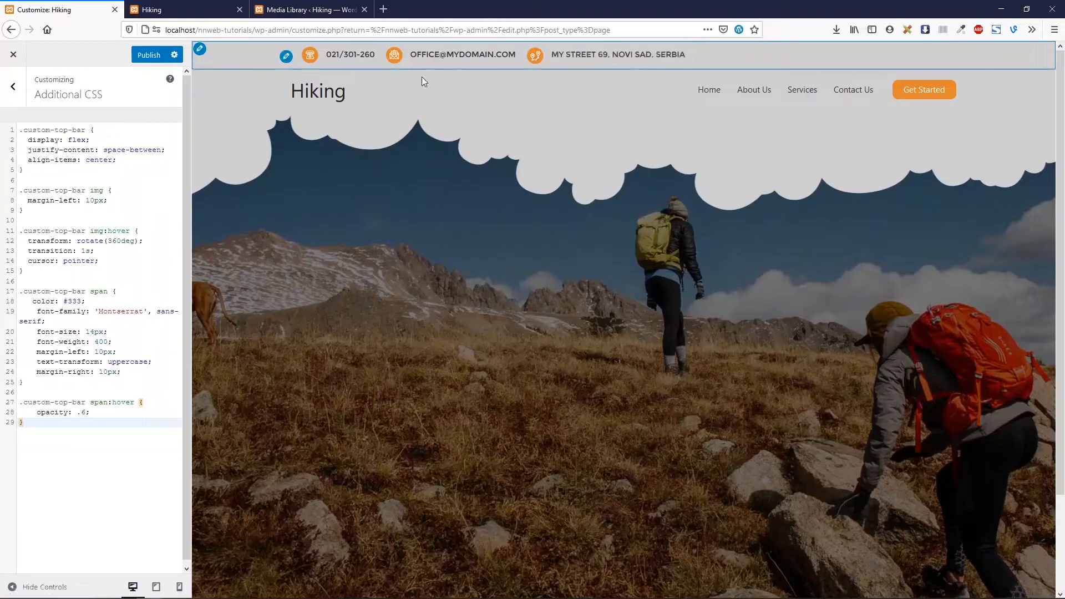
pyautogui.moveTo(576, 67)
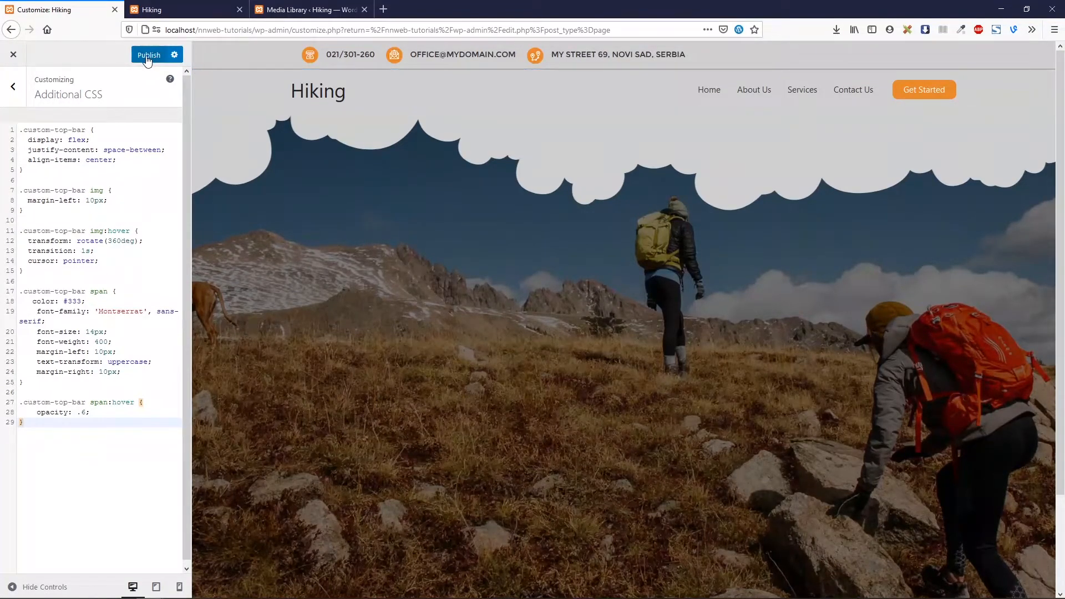
# Step: Publish the top-bar CSS and reload the live Hiking site to view the top bar
pyautogui.click(148, 55)
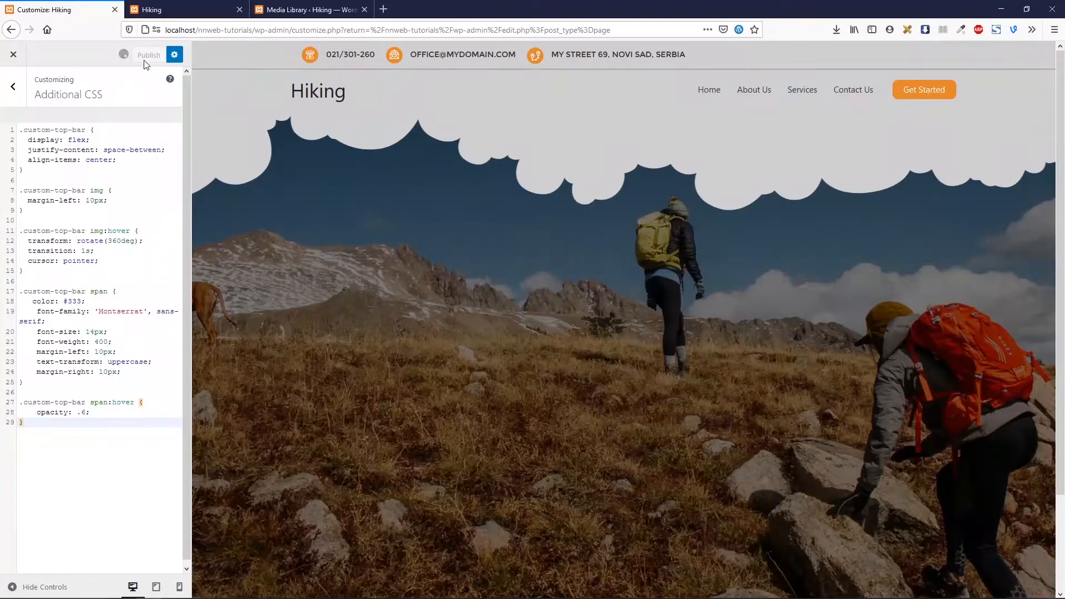
pyautogui.click(186, 10)
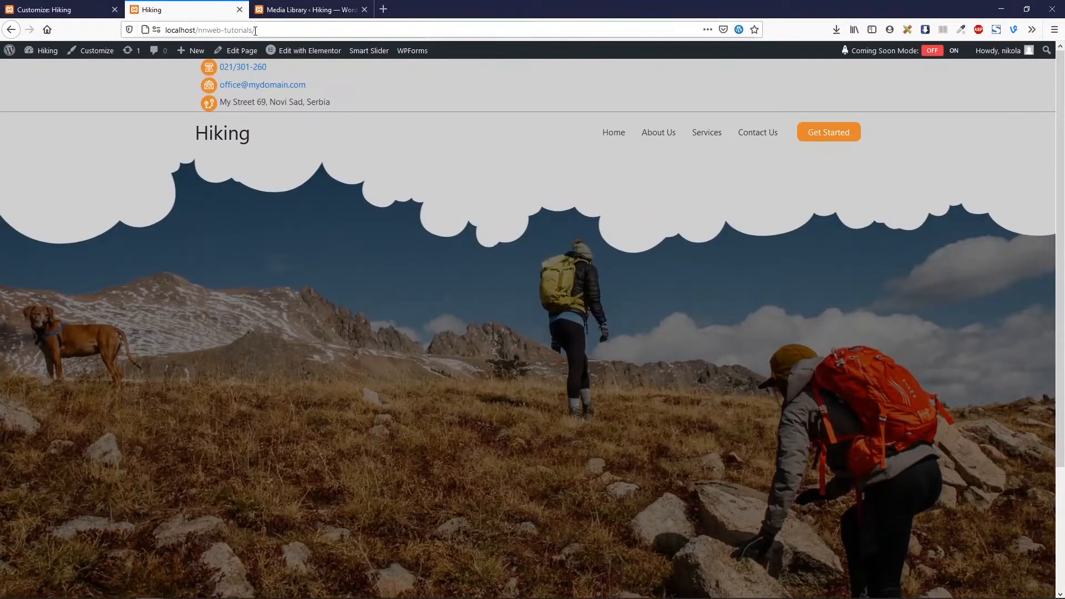
pyautogui.click(382, 9)
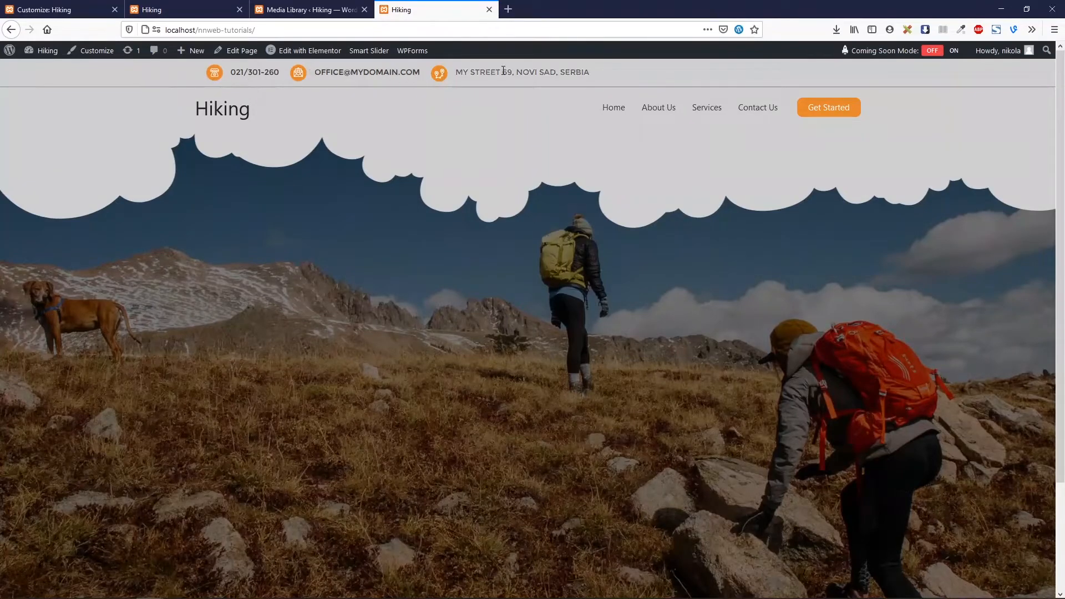
pyautogui.moveTo(253, 73)
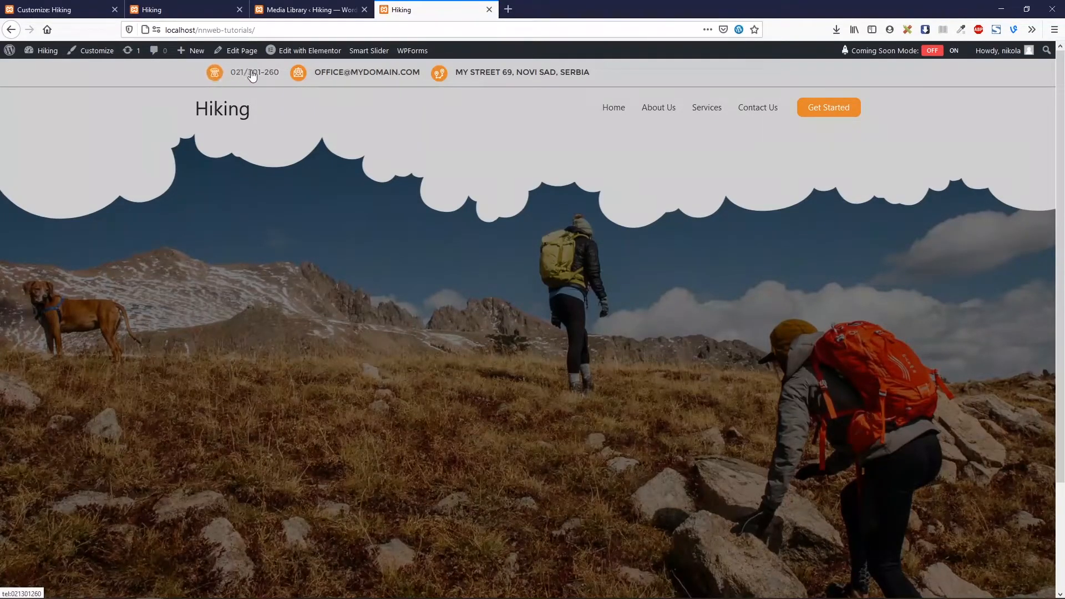
pyautogui.moveTo(439, 72)
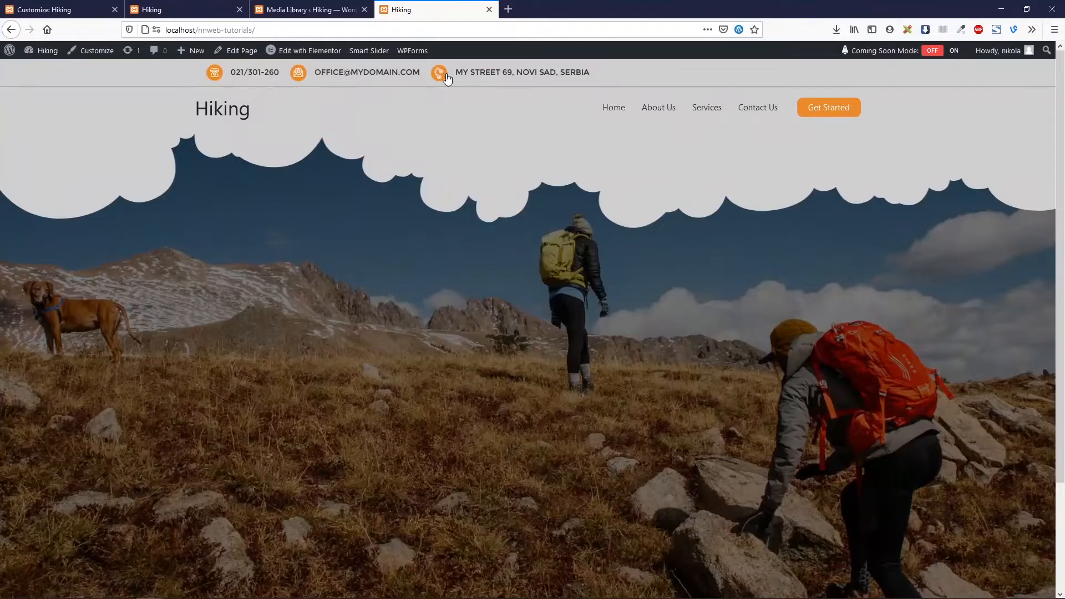
pyautogui.moveTo(244, 75)
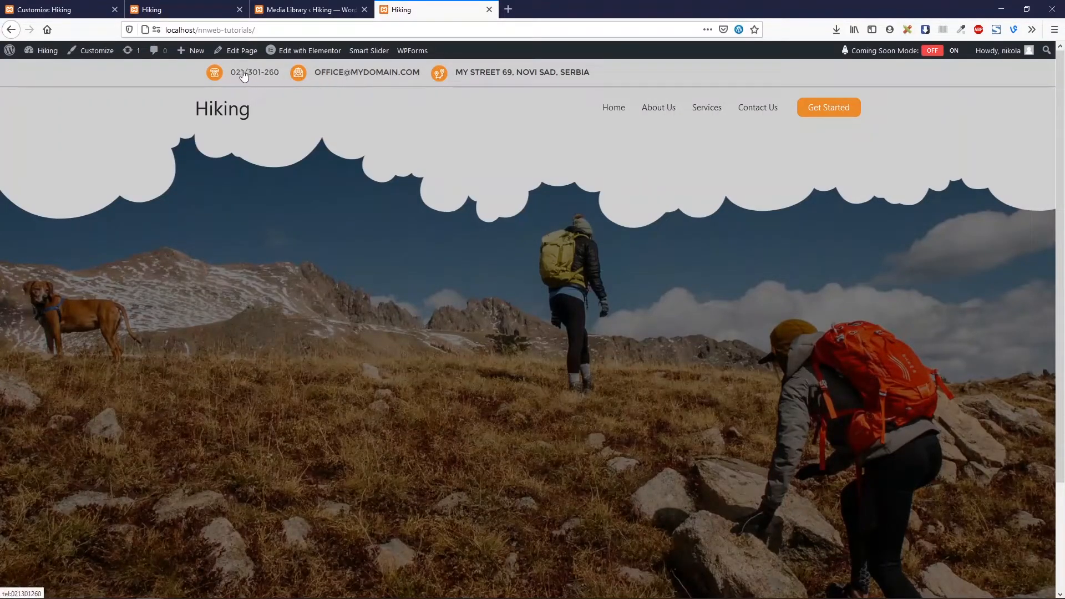
pyautogui.moveTo(276, 121)
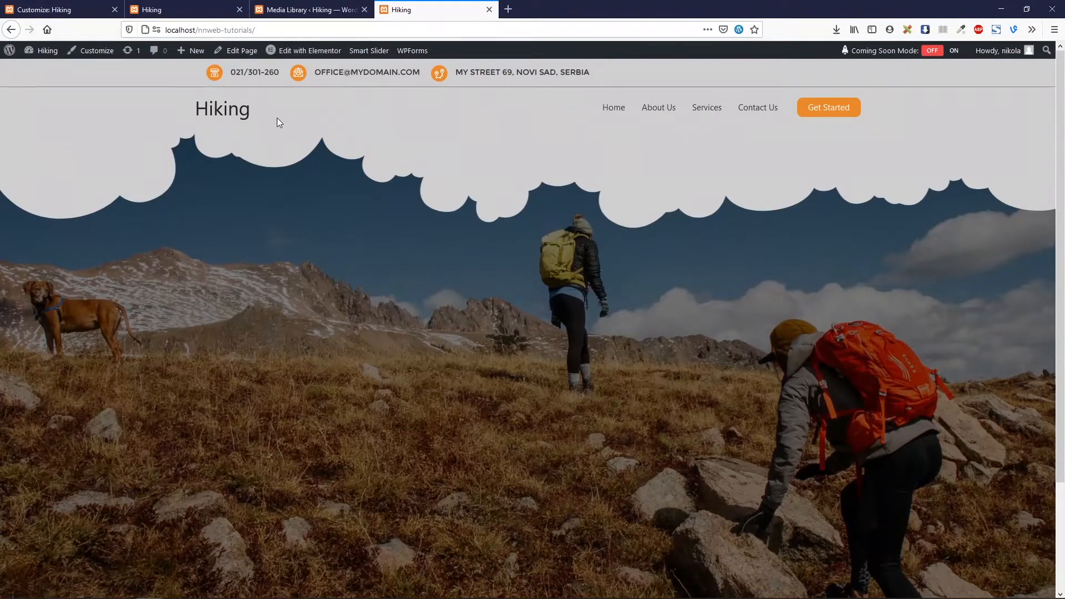
pyautogui.moveTo(707, 112)
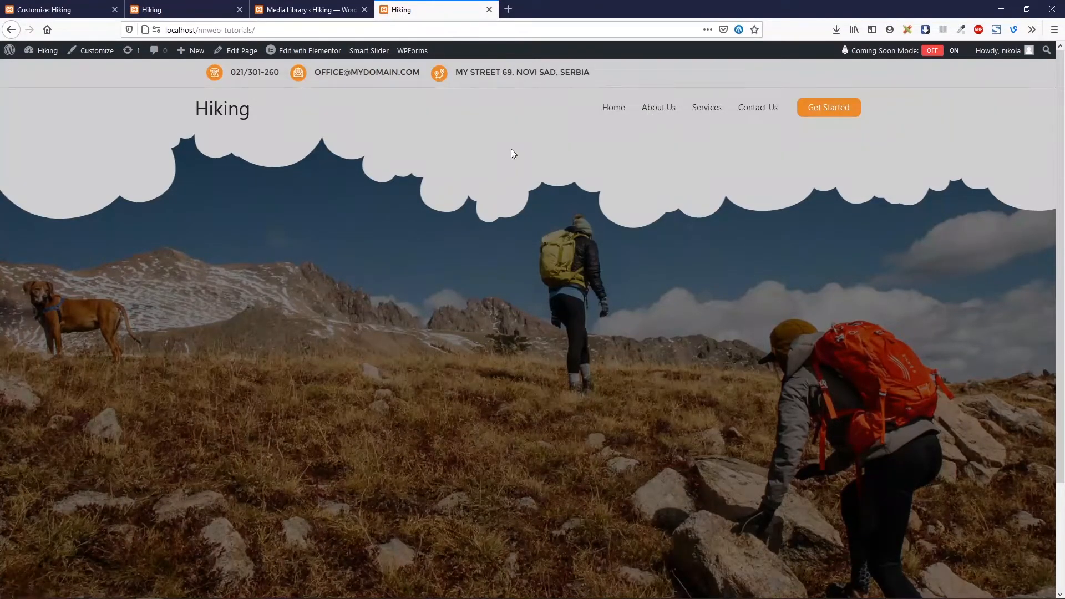
pyautogui.moveTo(401, 138)
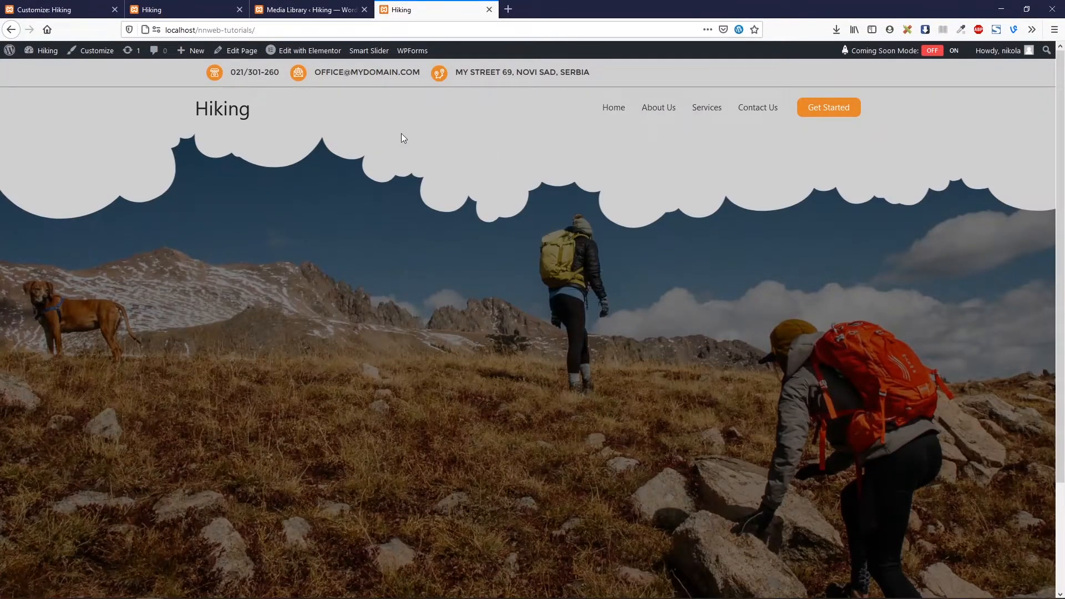
pyautogui.moveTo(473, 134)
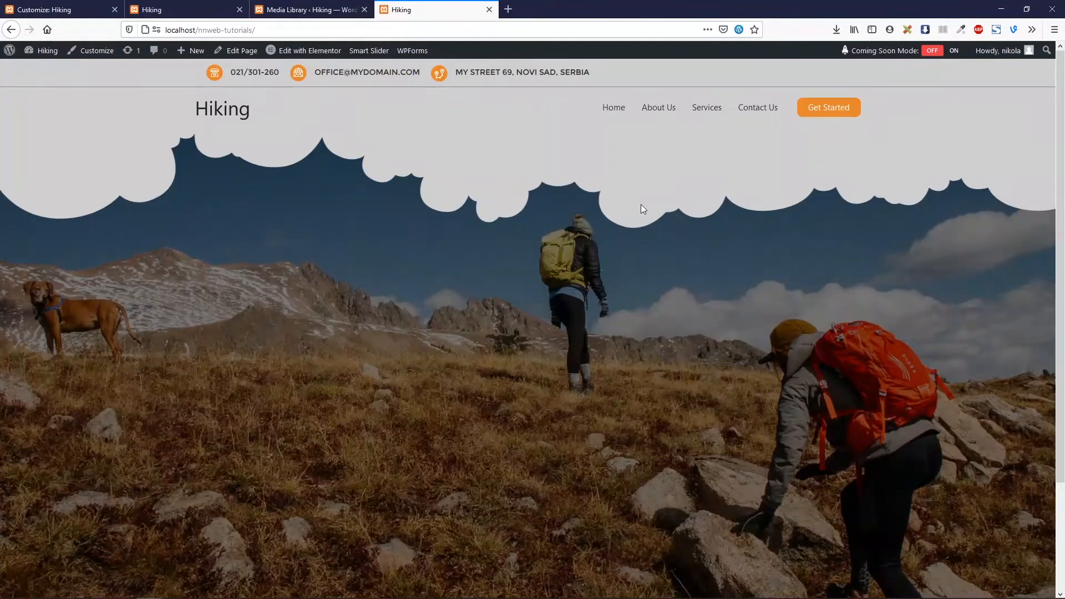
pyautogui.rightClick(642, 209)
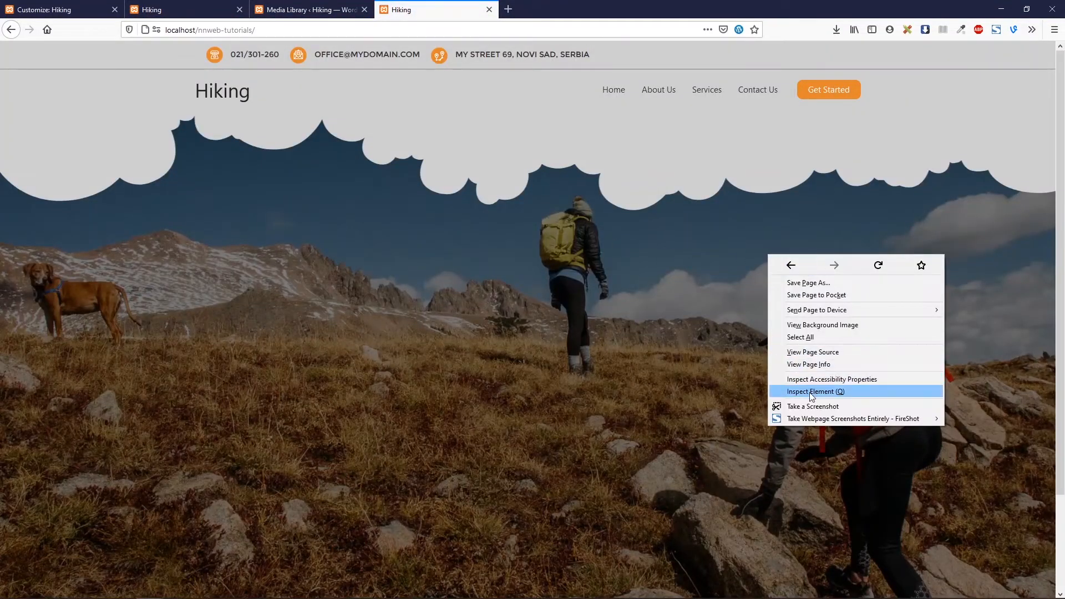
# Step: In Responsive Design Mode, narrow the page to about 526 px and toggle the mobile menu
pyautogui.click(816, 392)
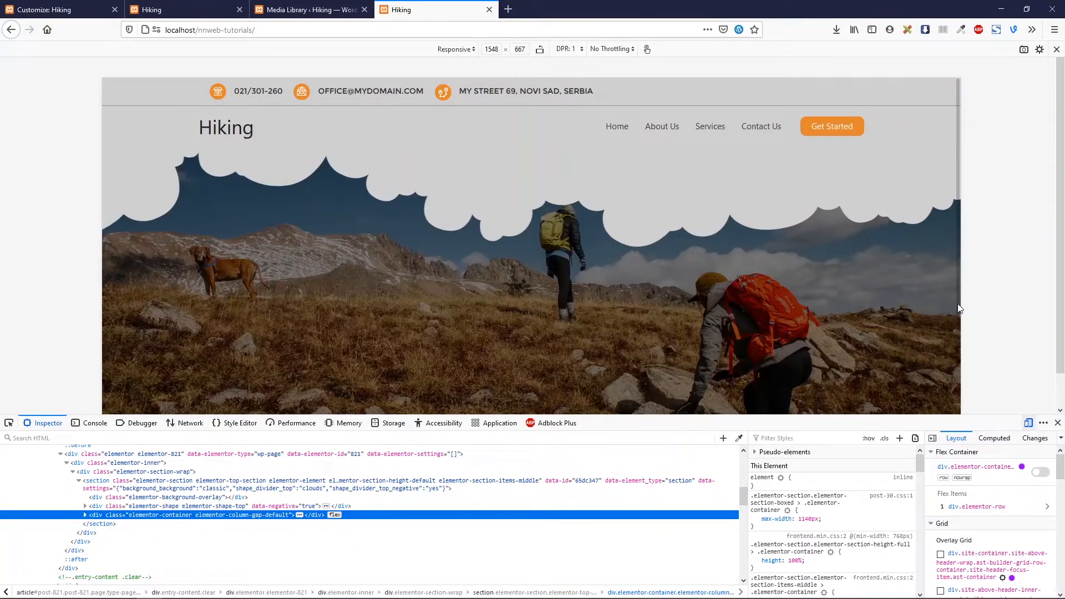
pyautogui.moveTo(962, 307); pyautogui.dragTo(932, 307)
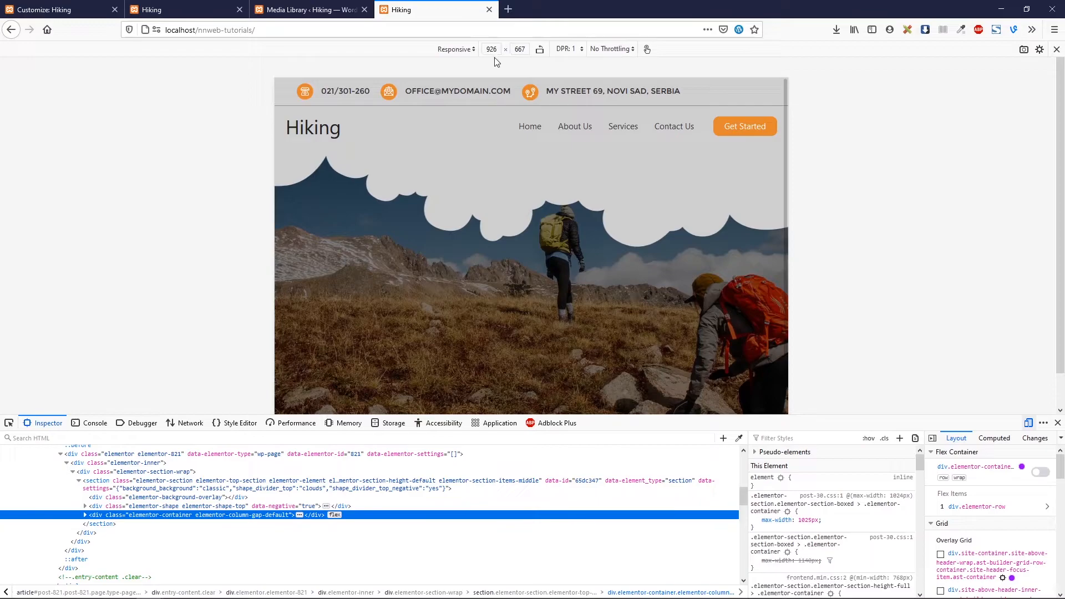
pyautogui.moveTo(787, 250)
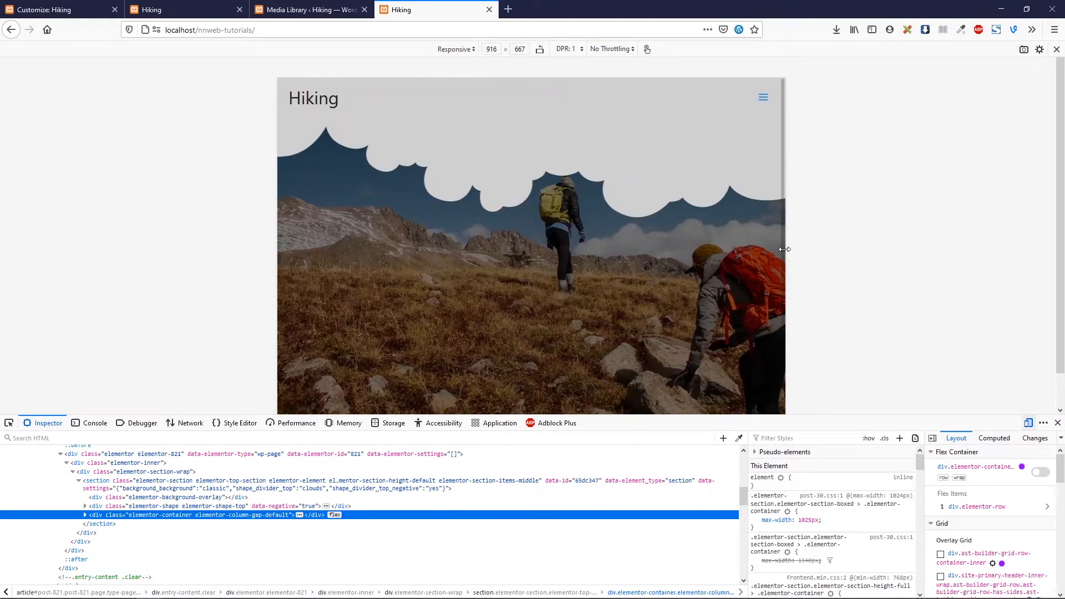
pyautogui.moveTo(784, 249); pyautogui.dragTo(700, 246)
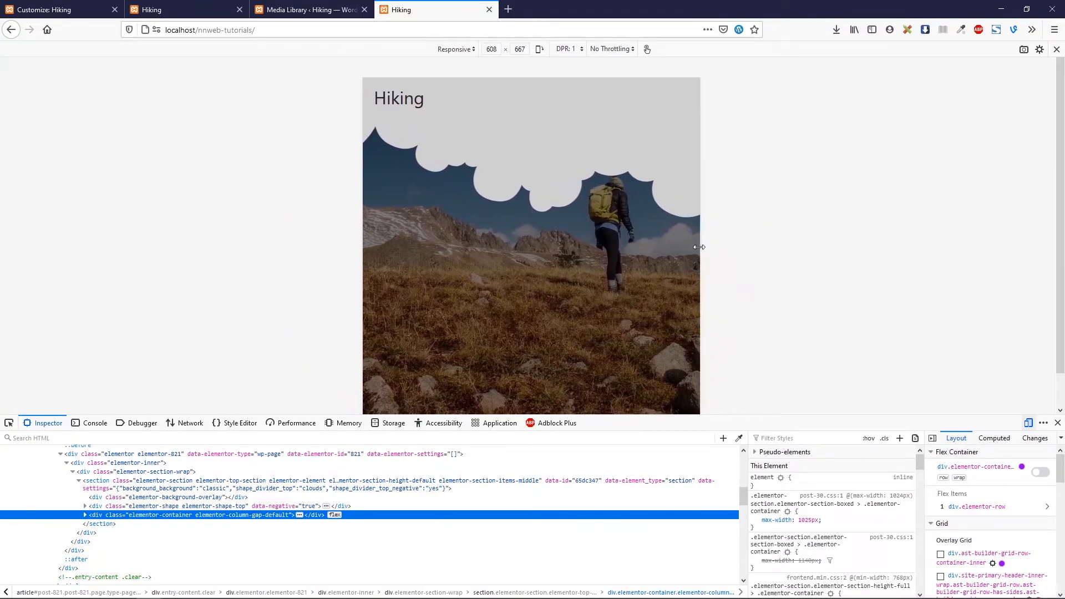
pyautogui.moveTo(699, 246); pyautogui.dragTo(677, 246)
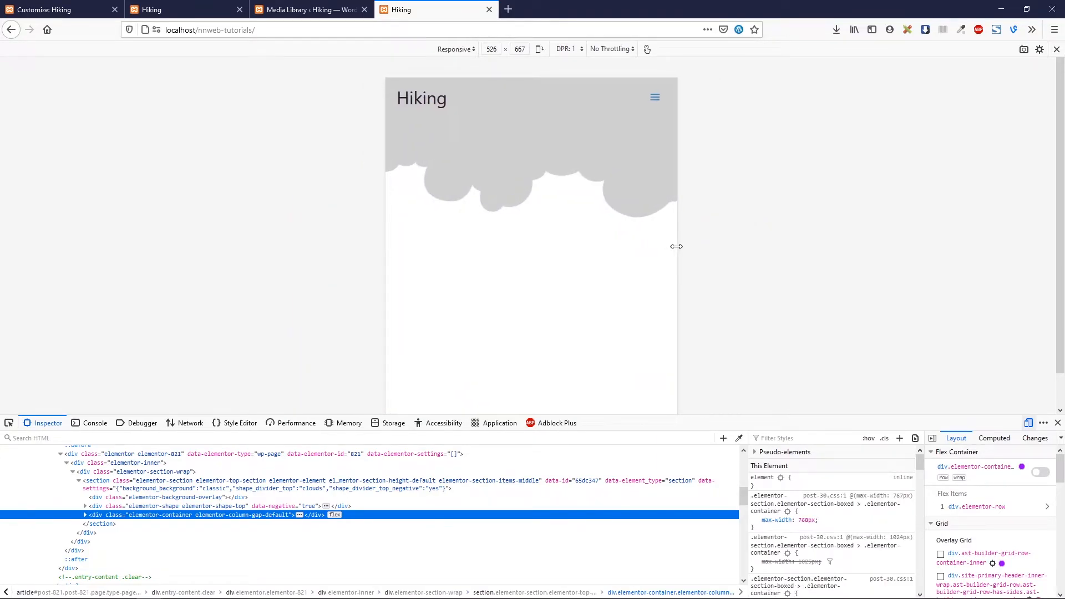
pyautogui.moveTo(422, 104)
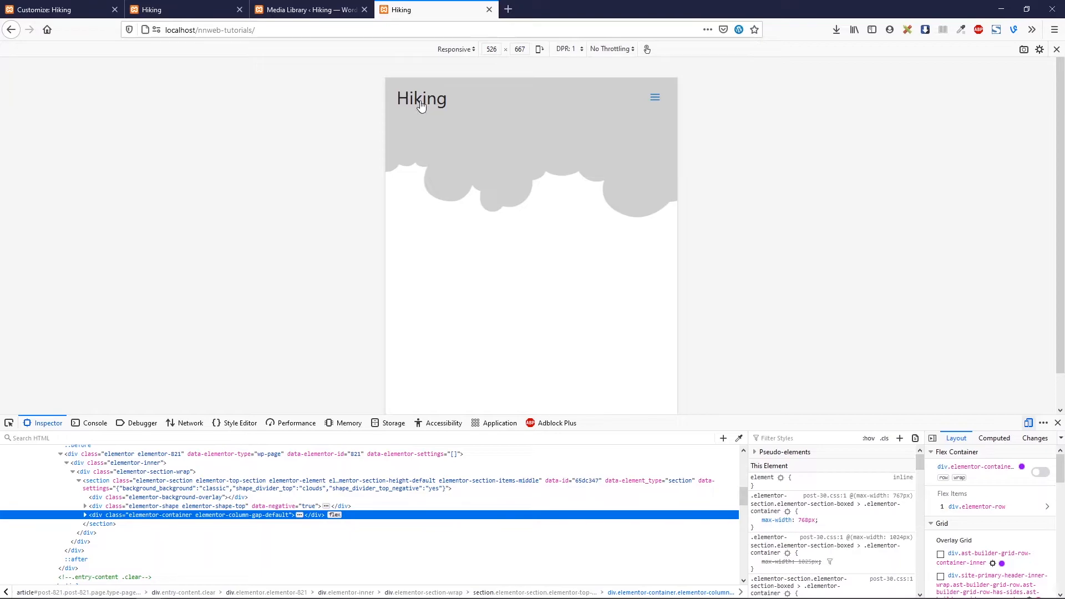
pyautogui.click(654, 97)
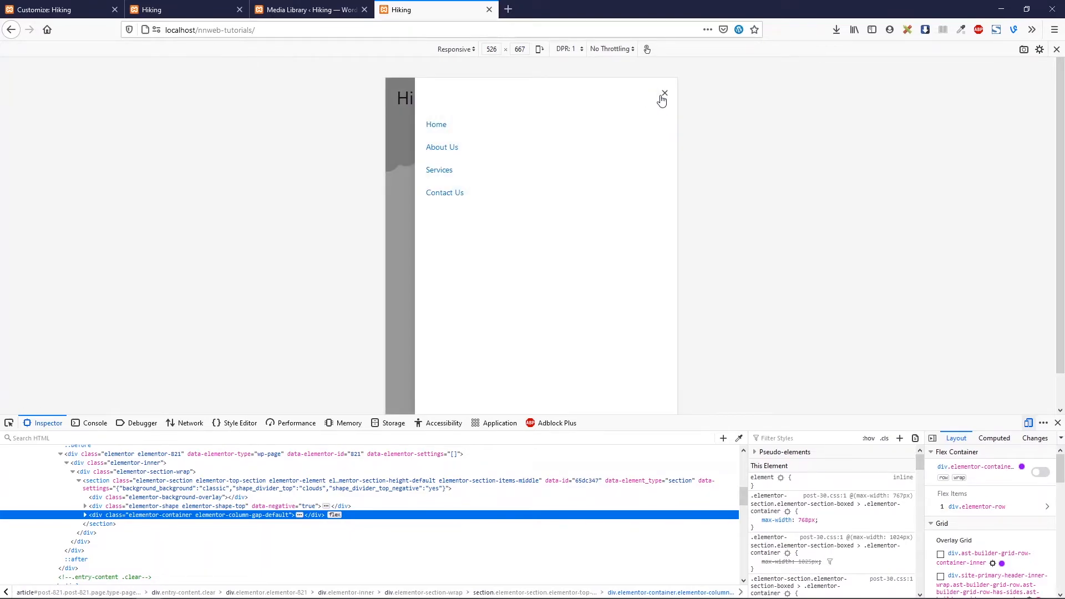
pyautogui.click(665, 93)
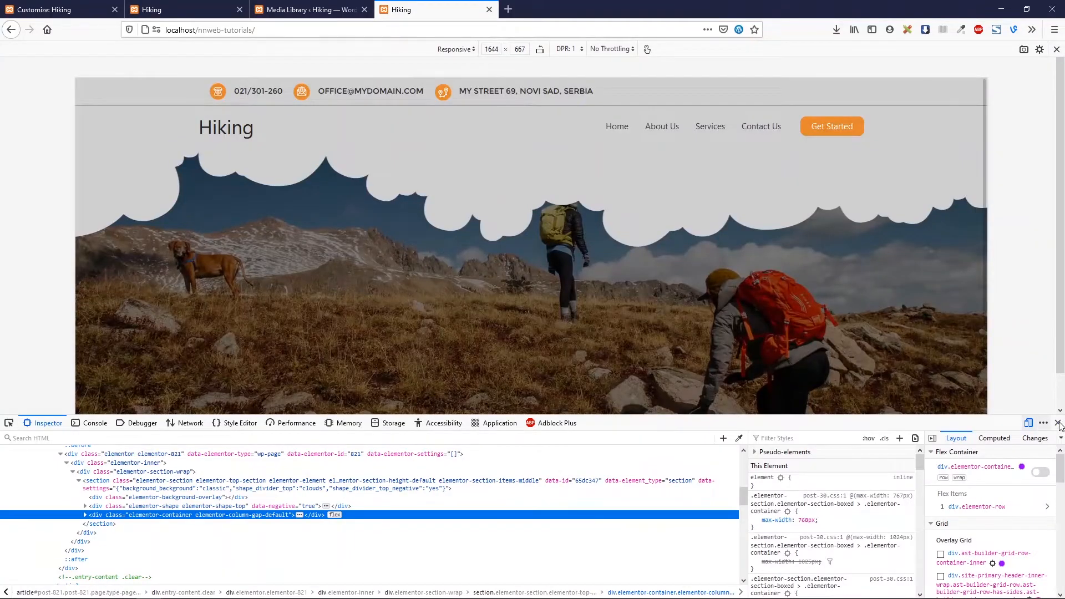
# Step: Enable the Social element in the Header Builder's top row and publish the header
pyautogui.click(209, 29)
pyautogui.write('wp-admin/')
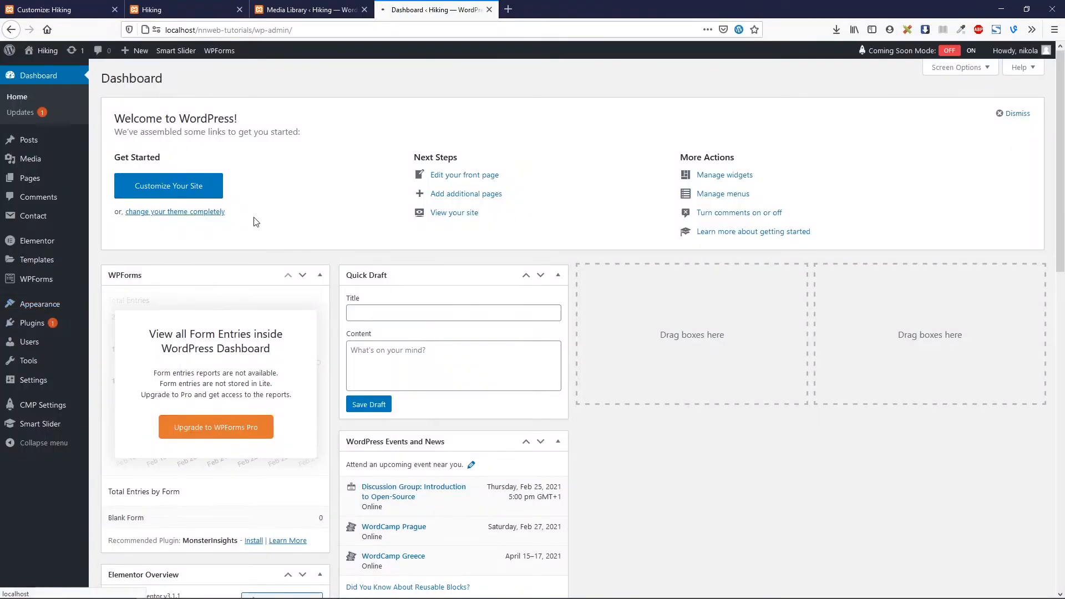
pyautogui.click(168, 186)
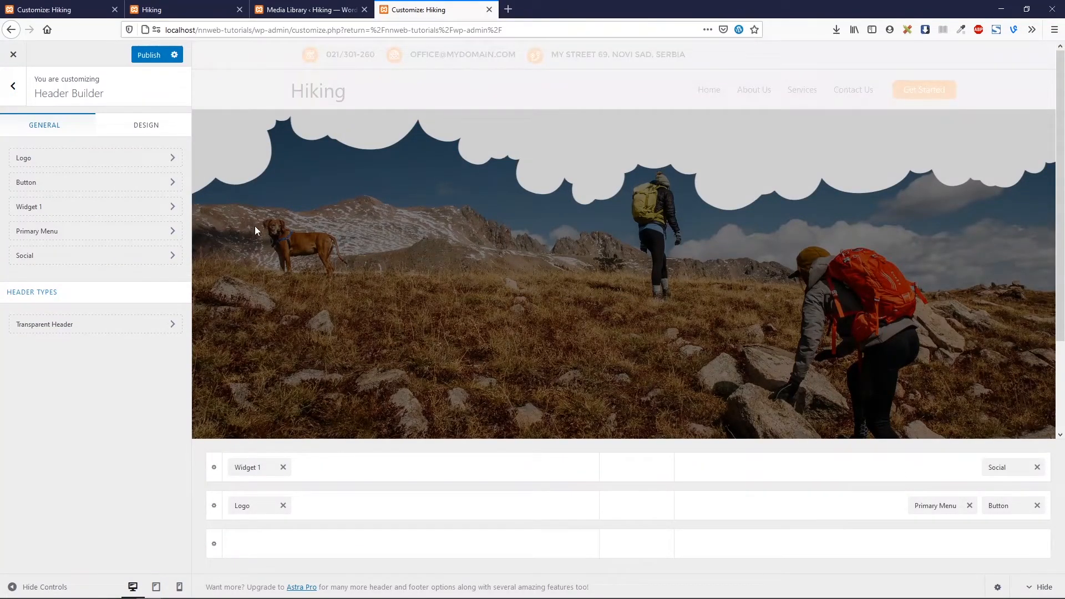
pyautogui.click(148, 55)
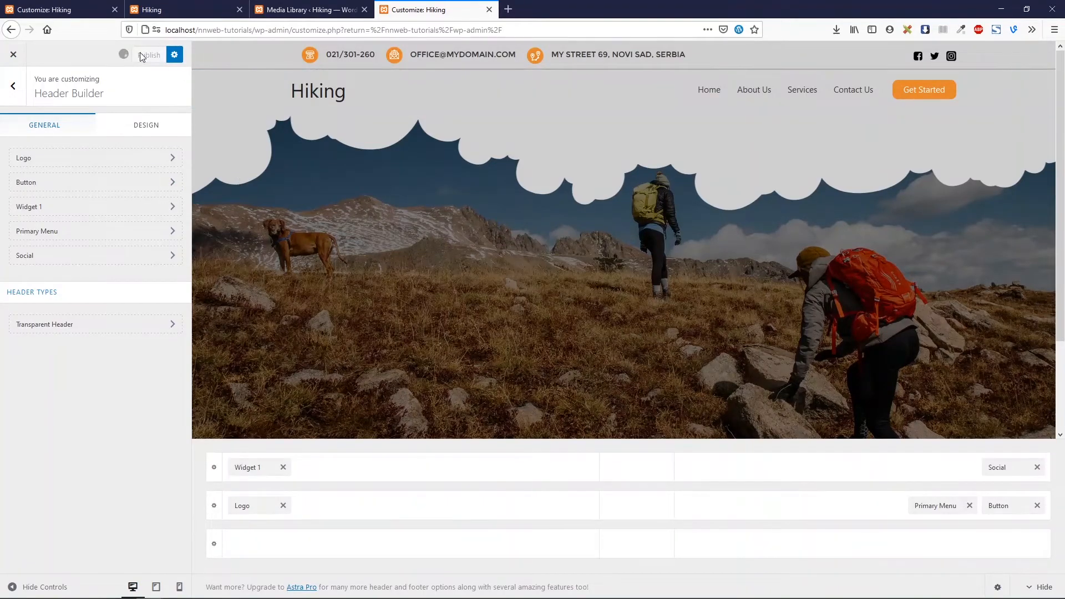
pyautogui.click(149, 55)
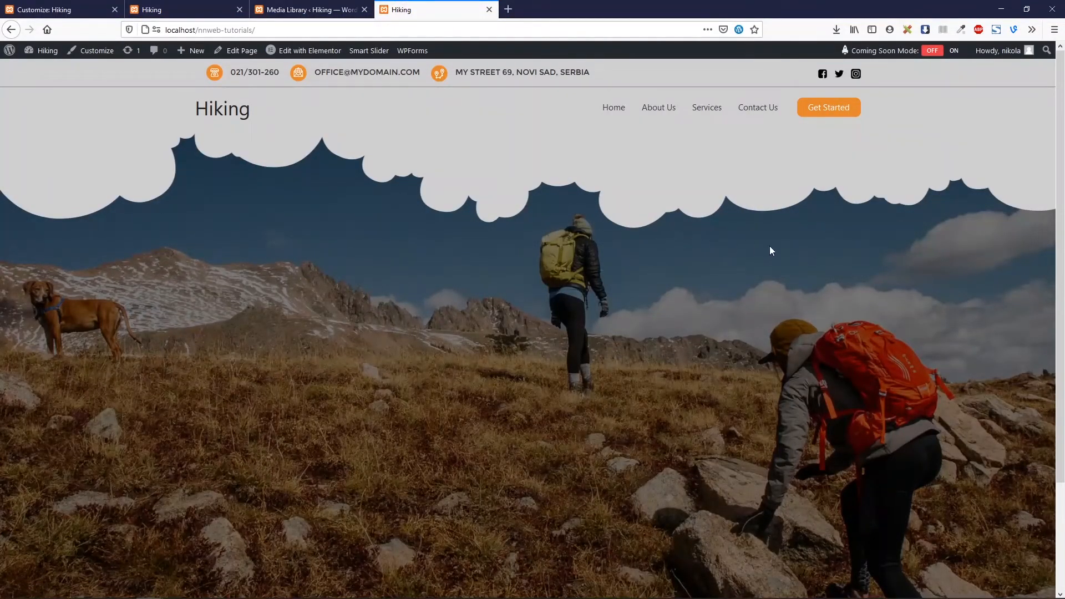
# Step: Reopen the inspector and narrow the responsive preview to about 662 px wide
pyautogui.rightClick(771, 251)
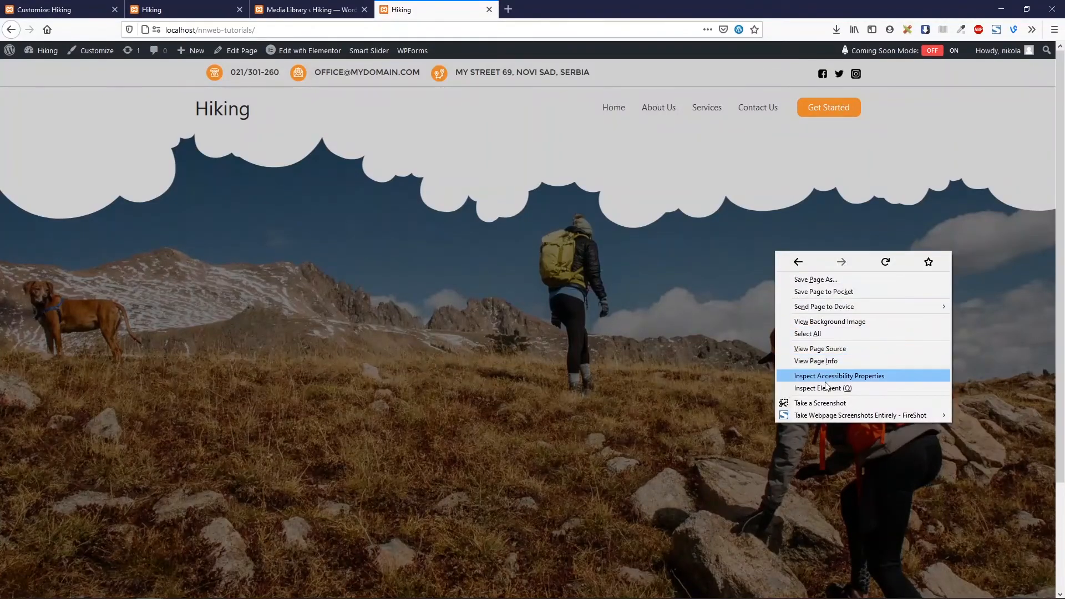
pyautogui.click(822, 387)
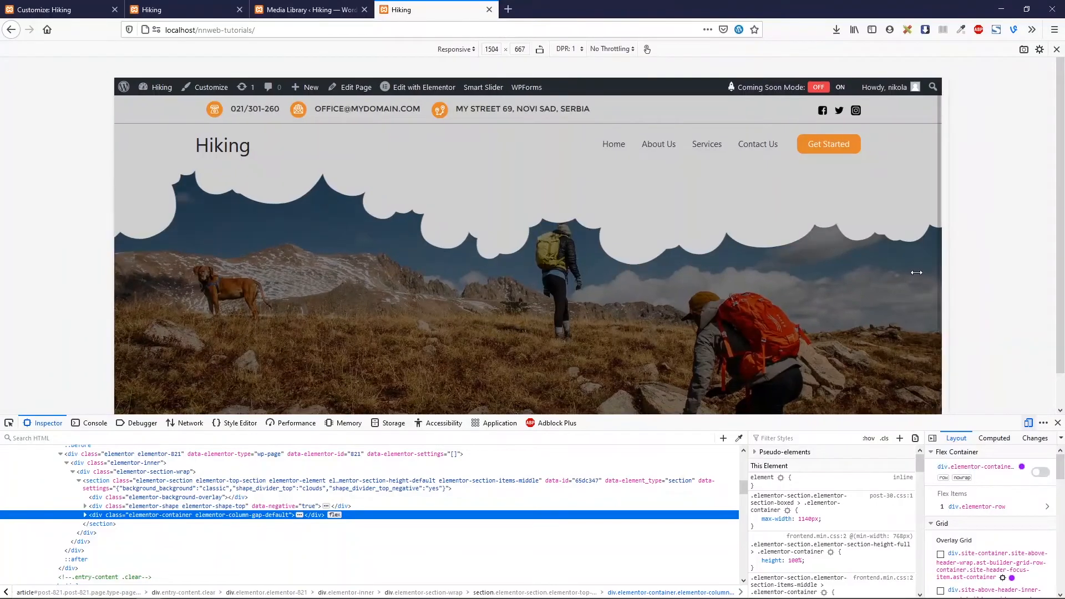
pyautogui.moveTo(916, 273); pyautogui.dragTo(745, 288)
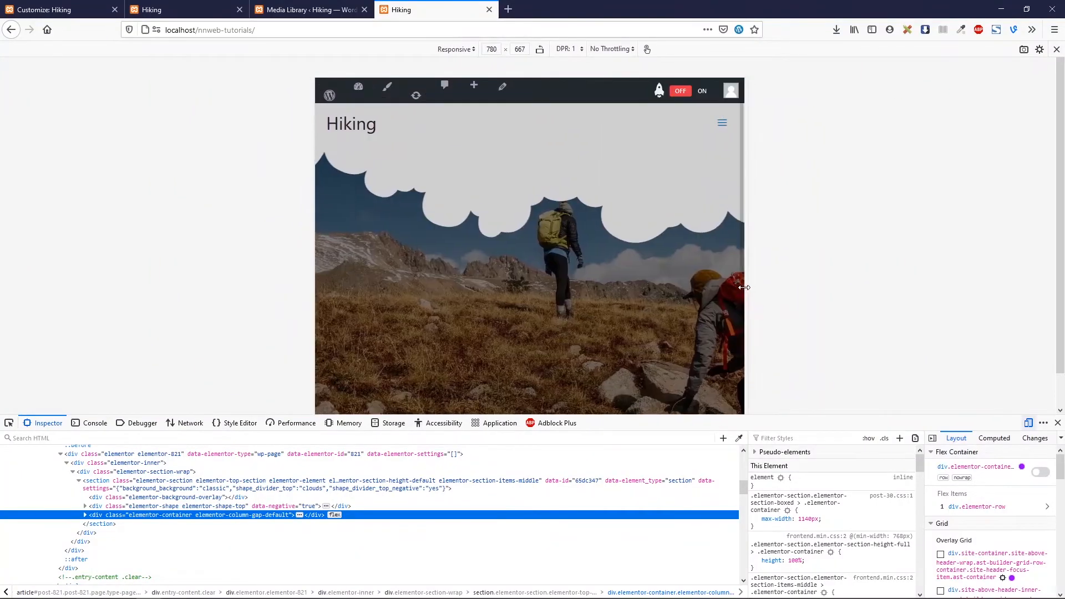
pyautogui.moveTo(744, 287); pyautogui.dragTo(714, 287)
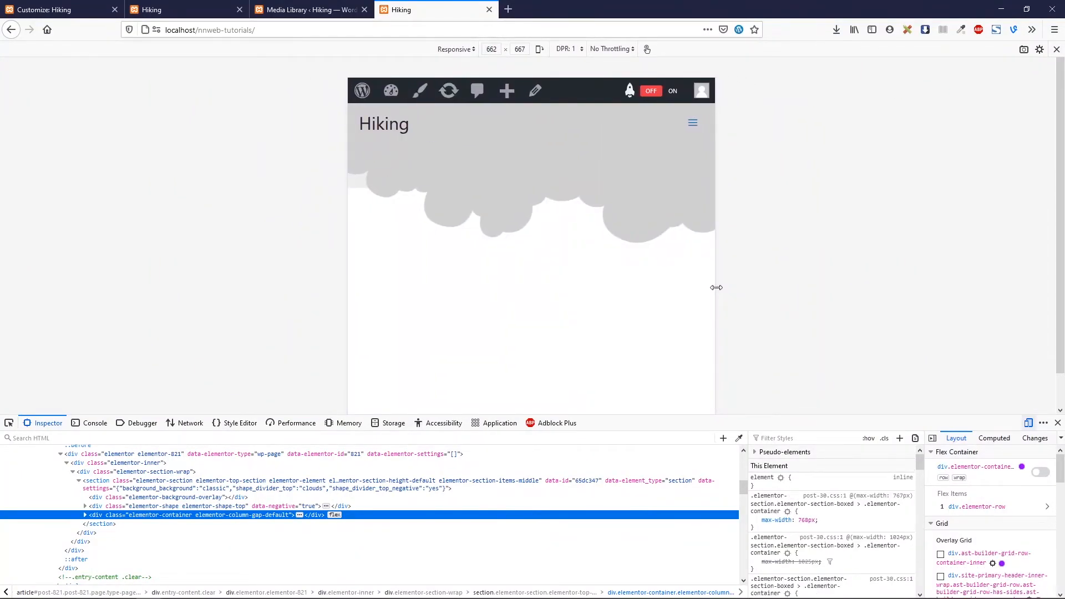
pyautogui.moveTo(594, 292)
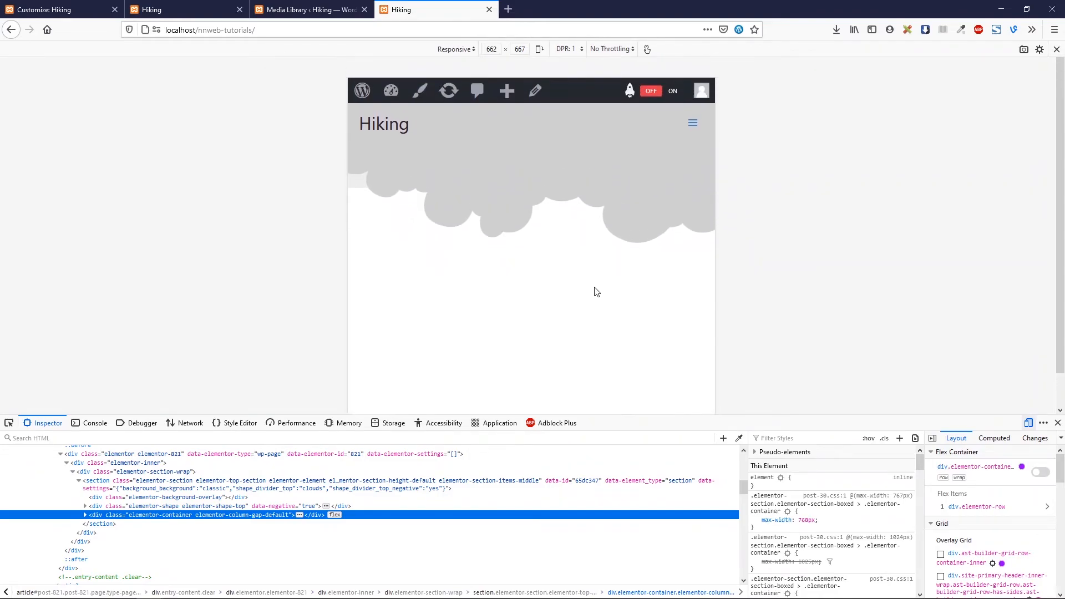